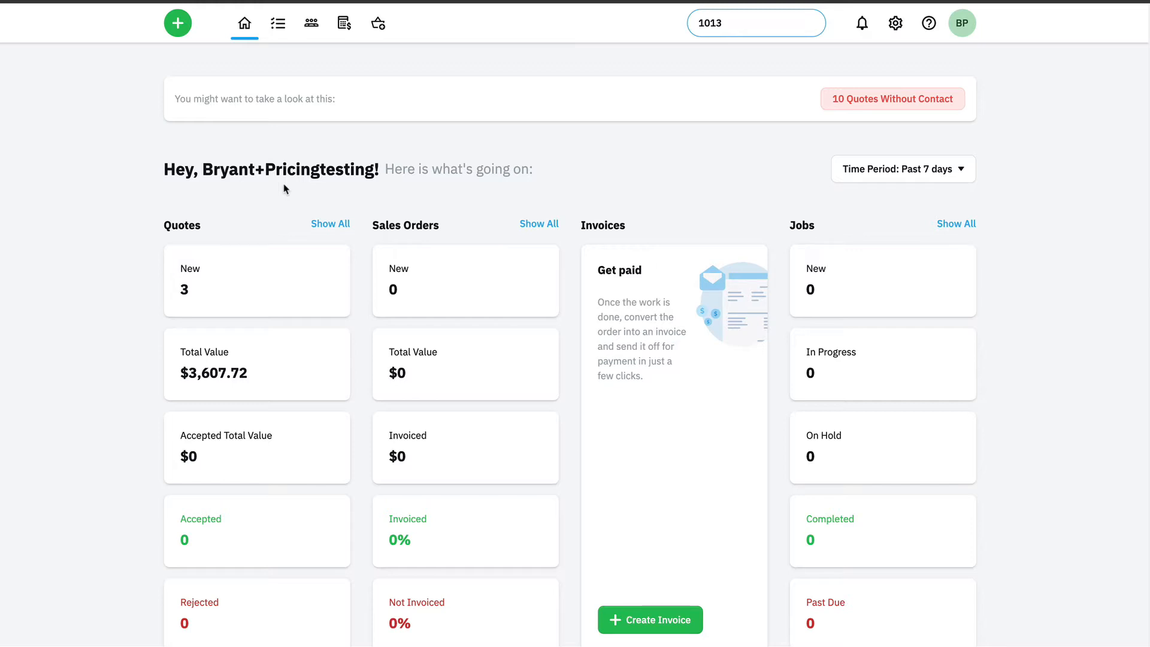
mouse_move(651, 222)
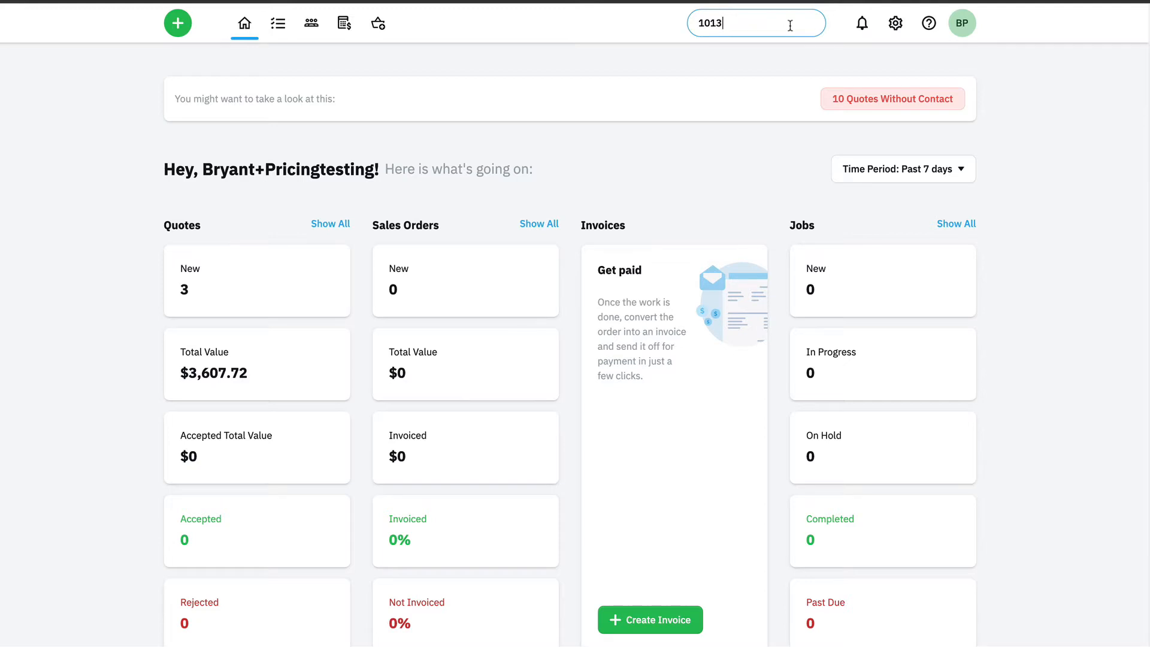
- Run the top search for transaction 1013, returning the Bob's Pizza Shack quote
key(Enter)
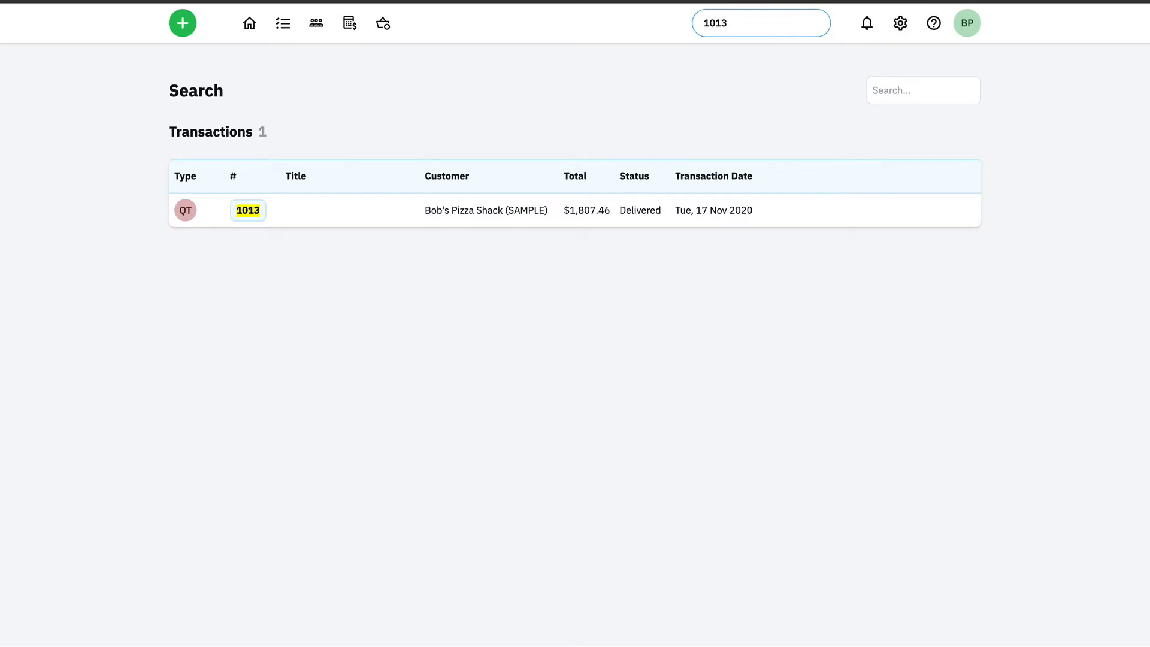
- Open quote QT 1013 from the results and bring up its more-options menu
click(248, 211)
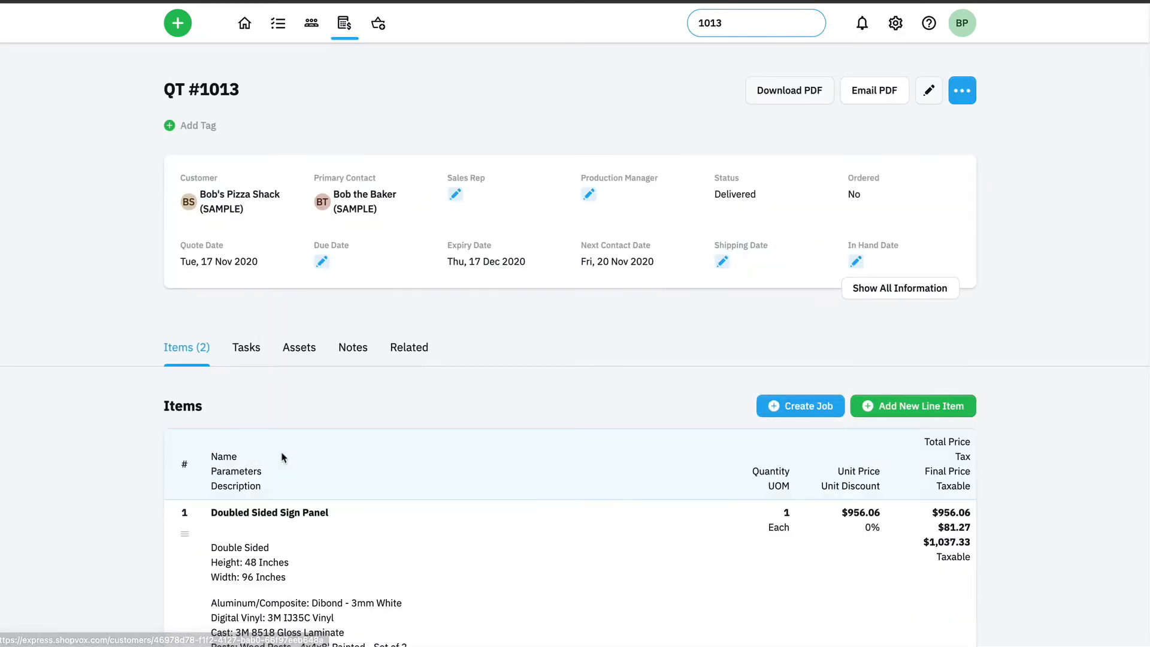
mouse_move(276, 478)
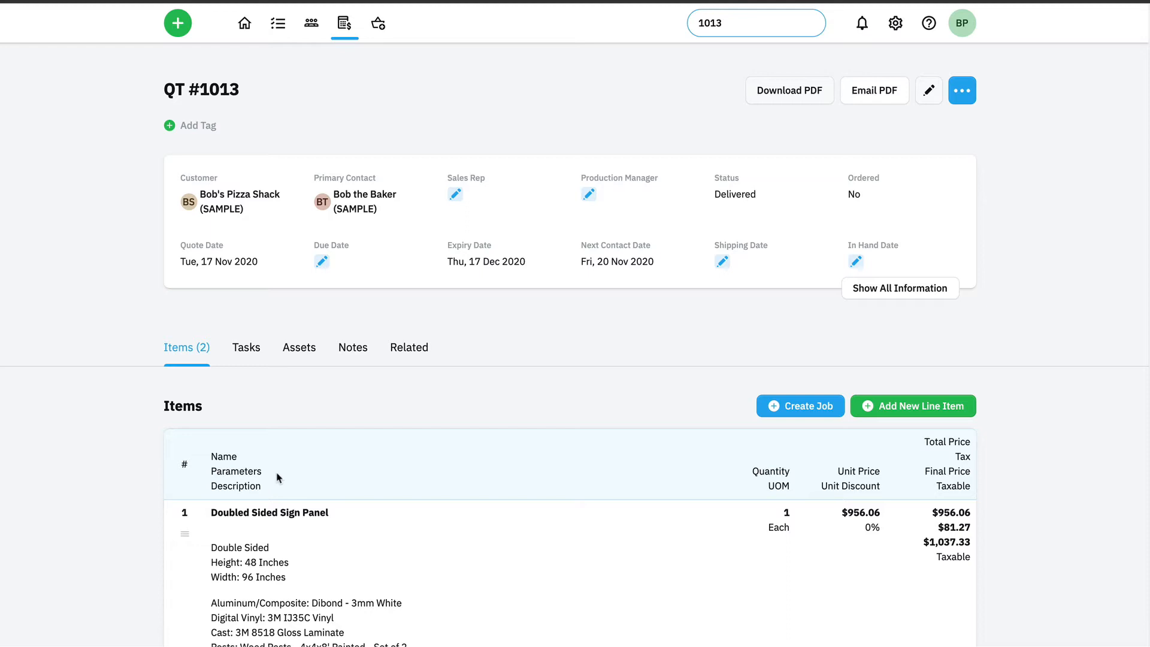
mouse_move(309, 480)
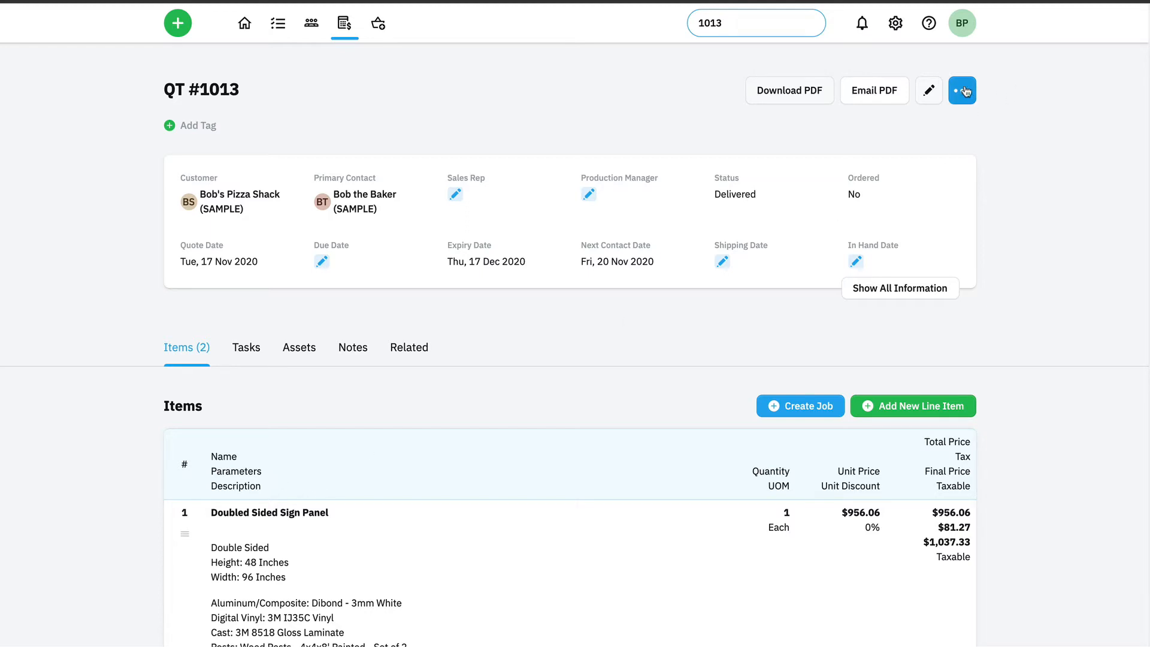
click(961, 89)
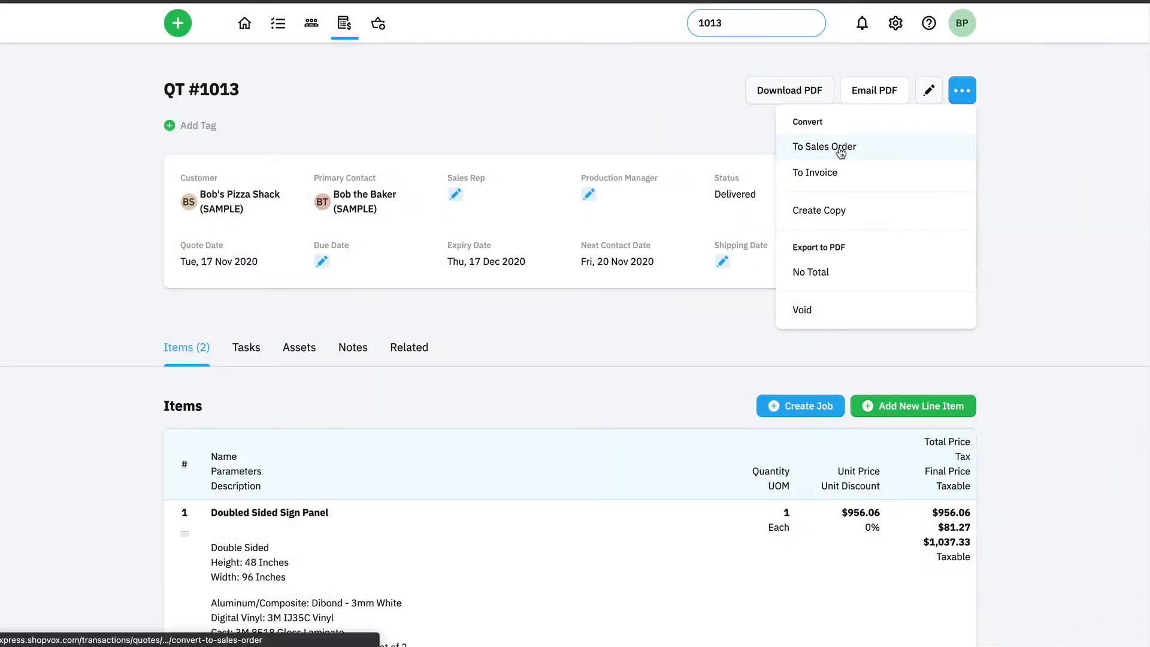
- Convert quote #1013 to a sales order with both line items included, producing Sales Order #1001
click(823, 146)
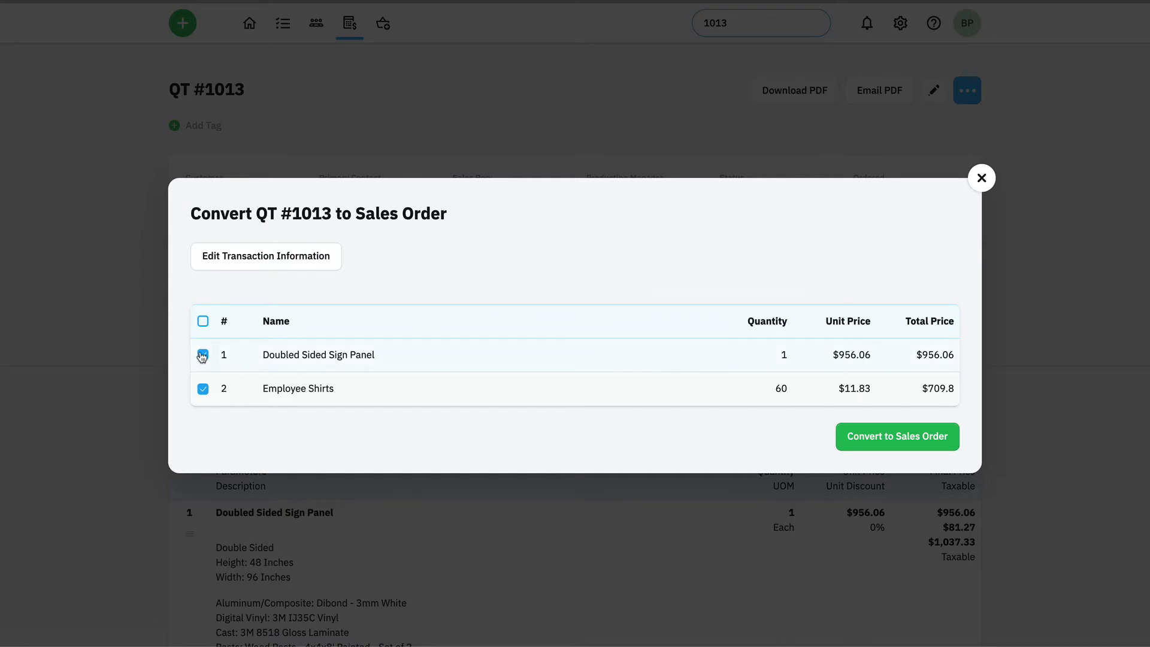
click(204, 355)
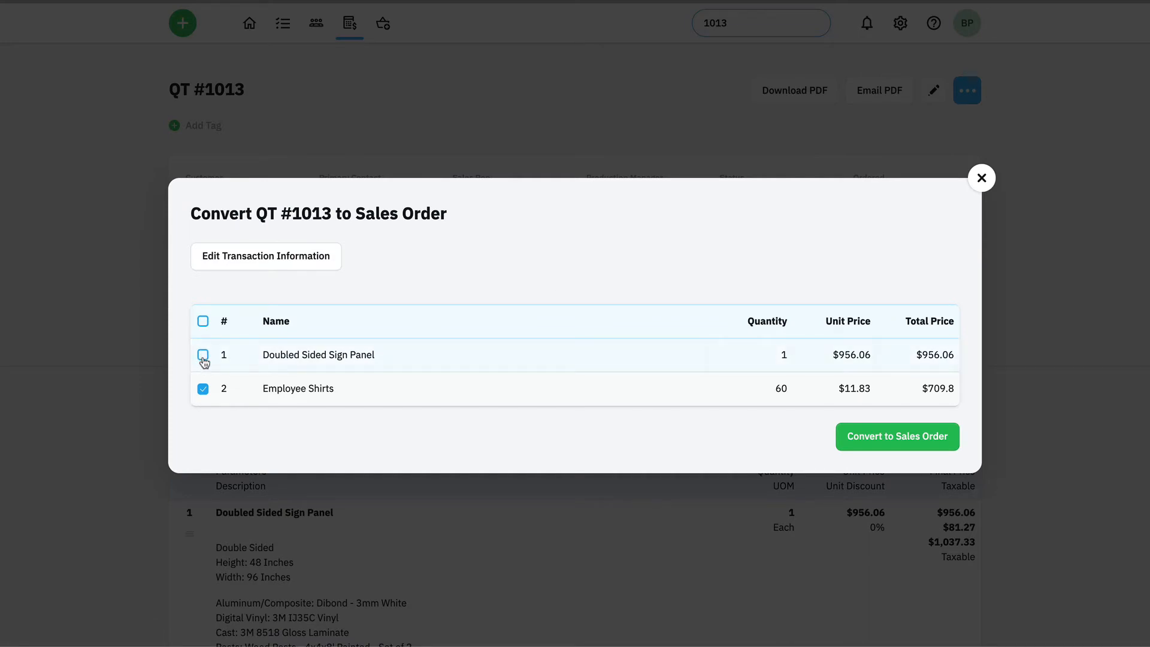
click(204, 354)
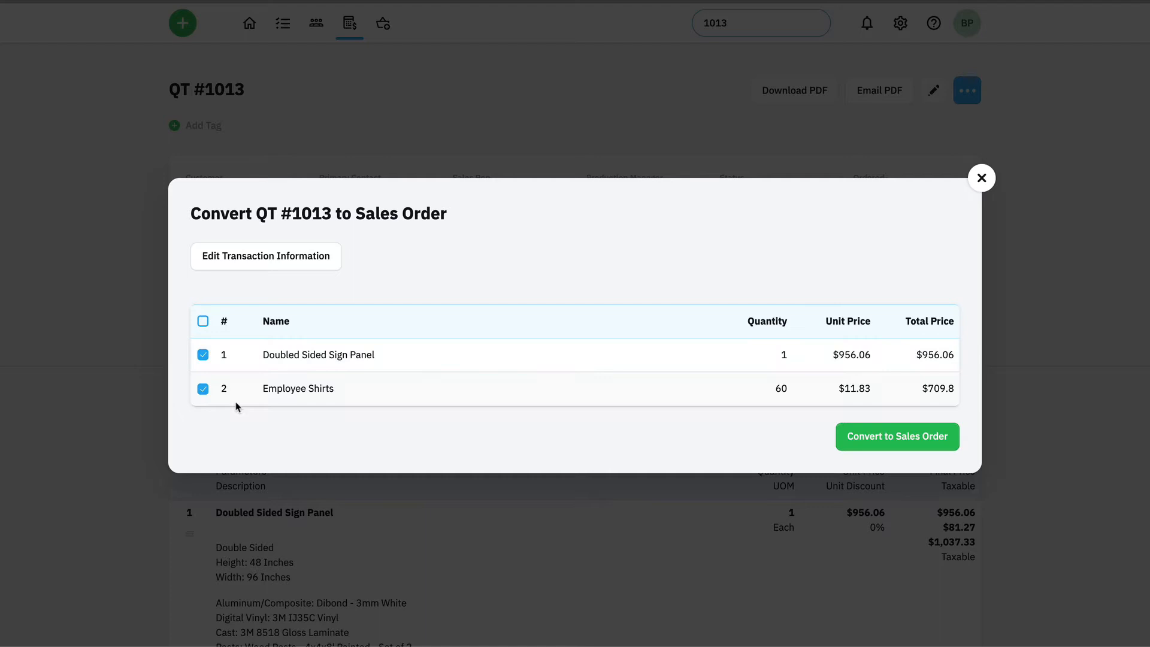
mouse_move(341, 407)
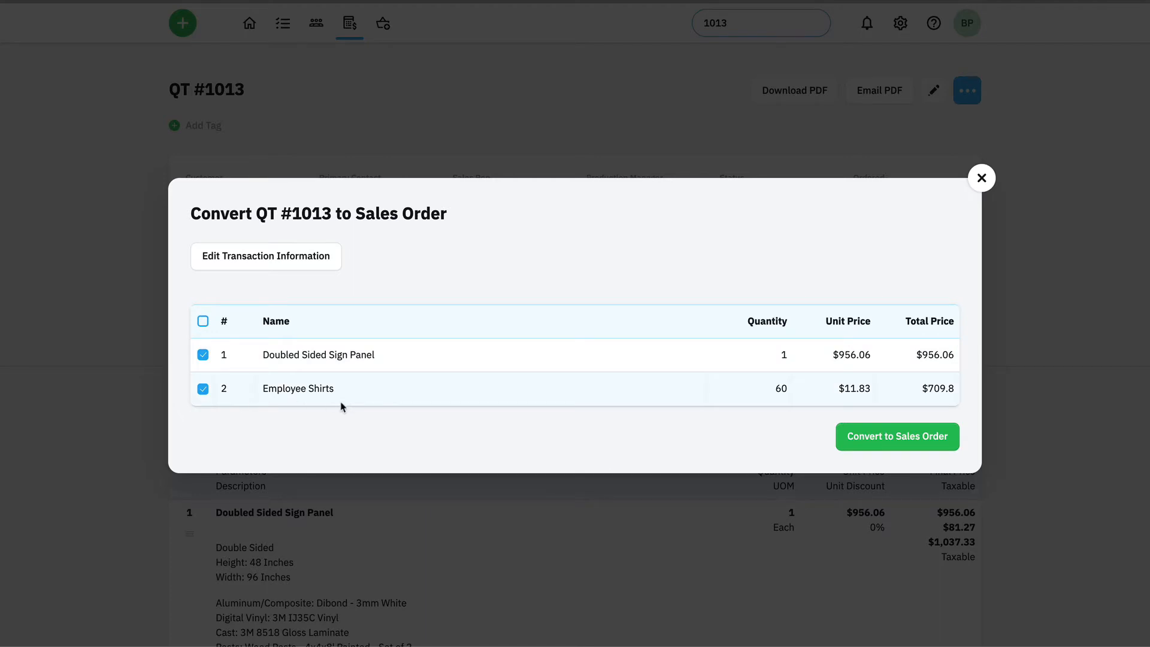
mouse_move(338, 423)
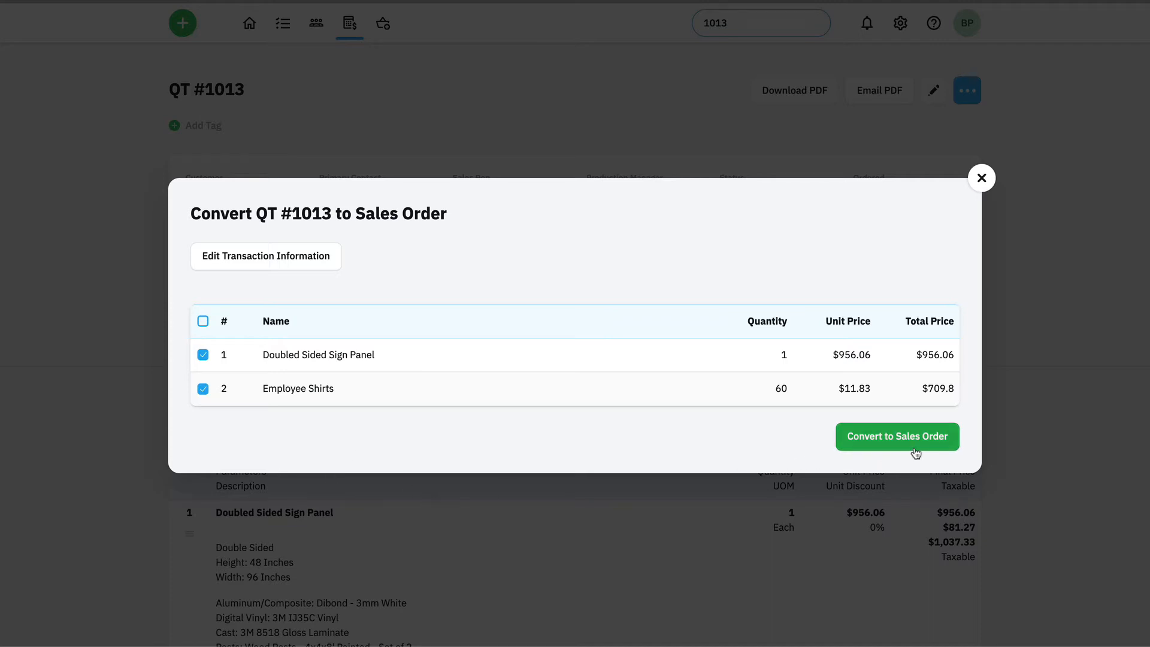
click(897, 436)
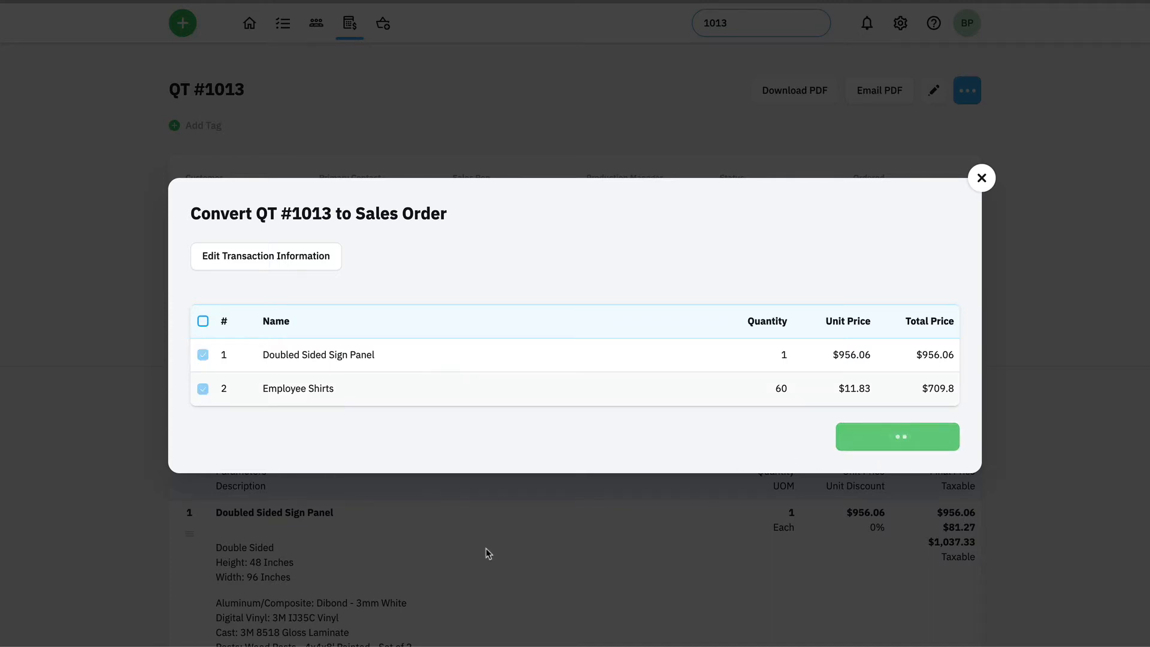
click(896, 436)
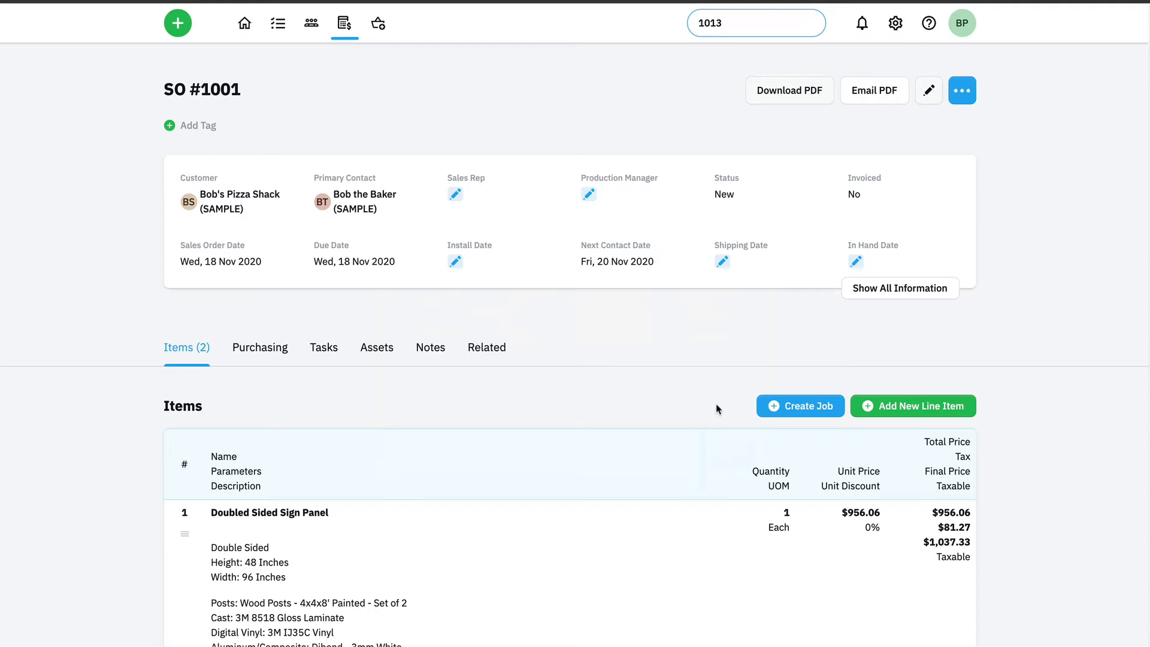
mouse_move(712, 411)
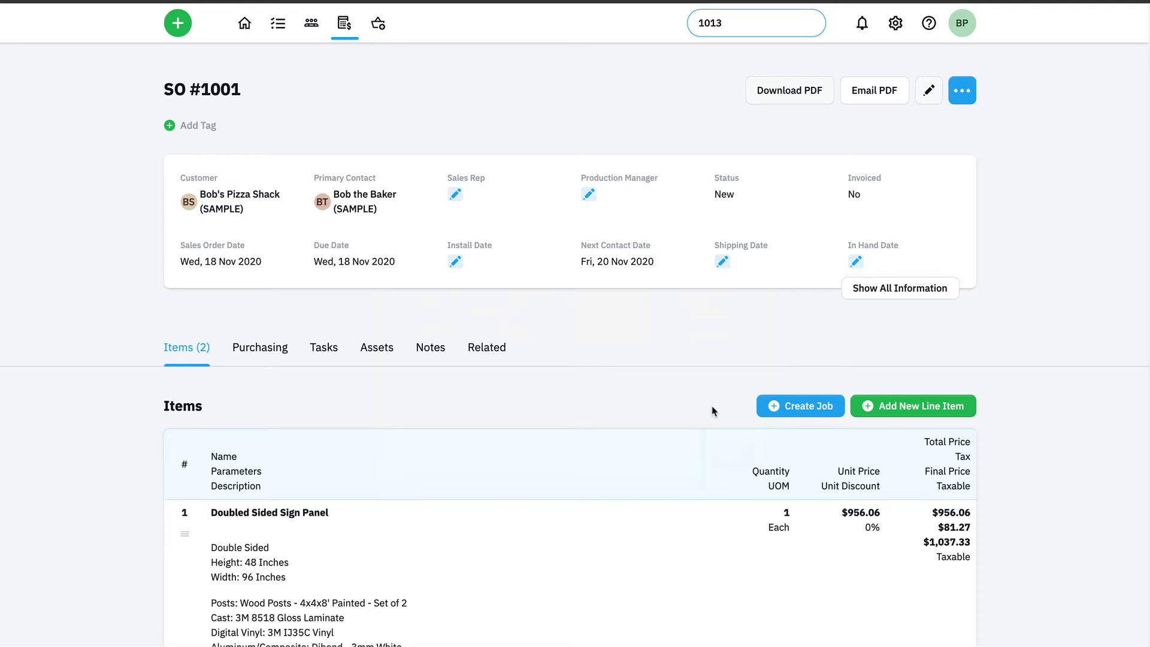
mouse_move(717, 402)
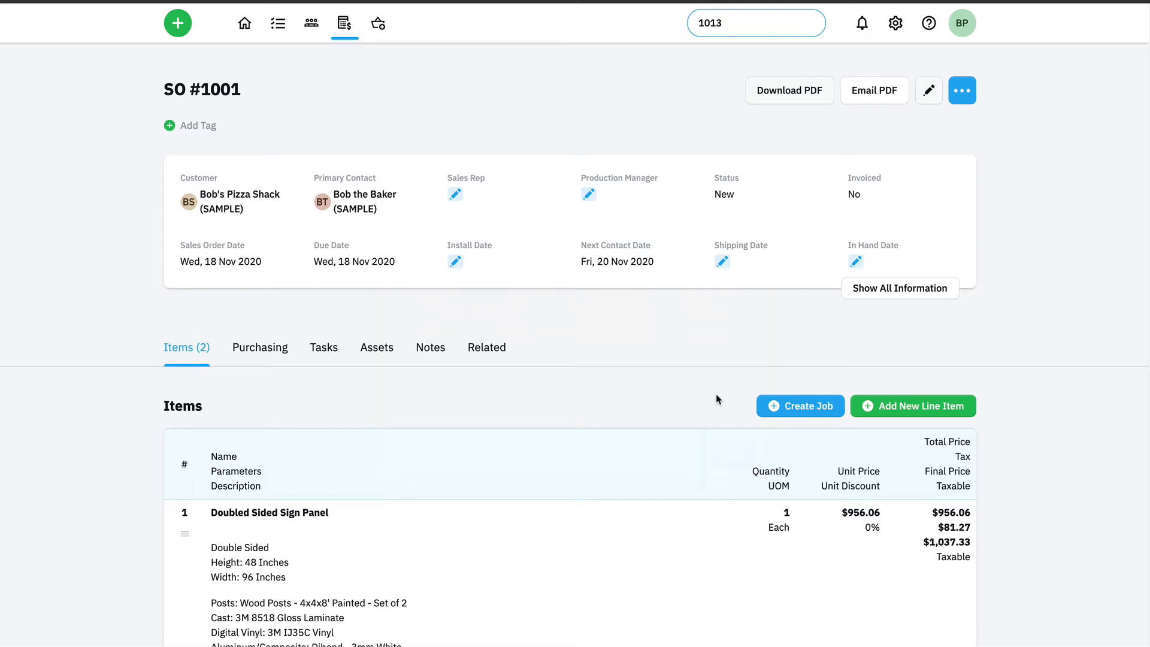
mouse_move(824, 122)
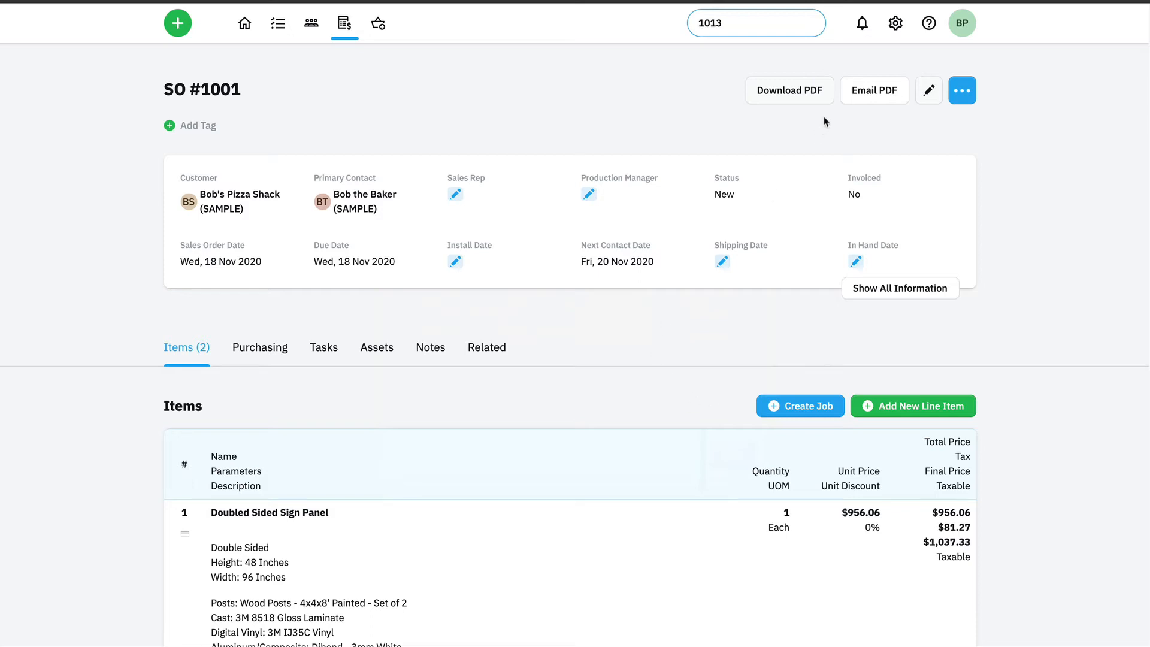
mouse_move(850, 111)
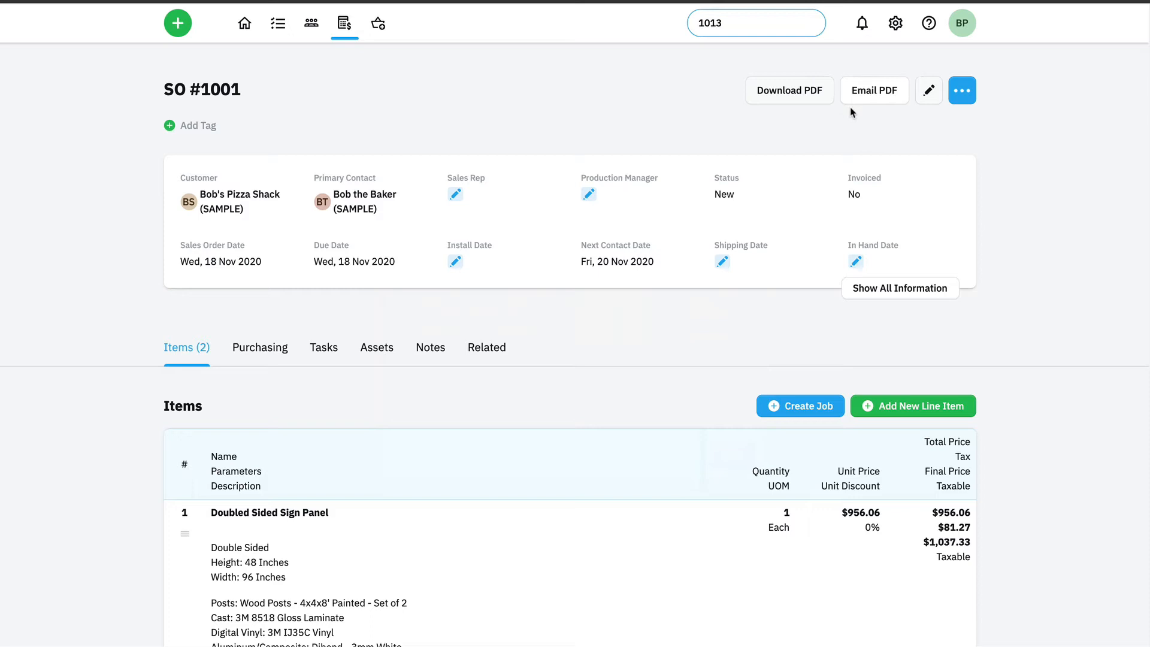
mouse_move(874, 90)
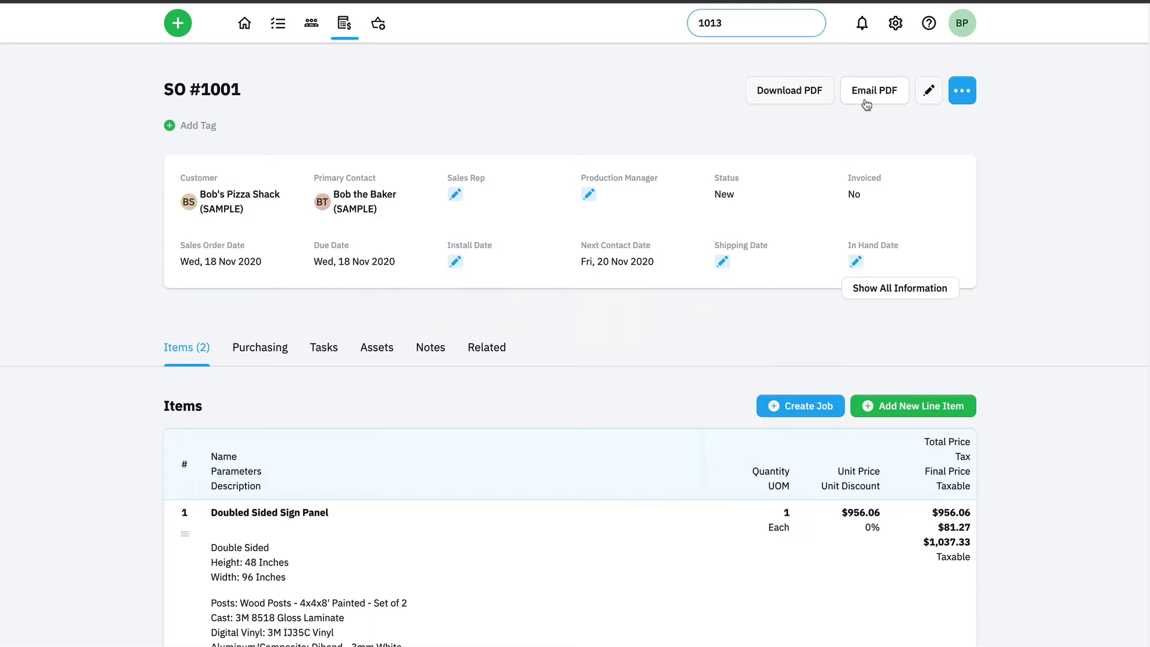
- Send the Sales Order Confirmation email for SO #1001 with the PDF attached
click(873, 90)
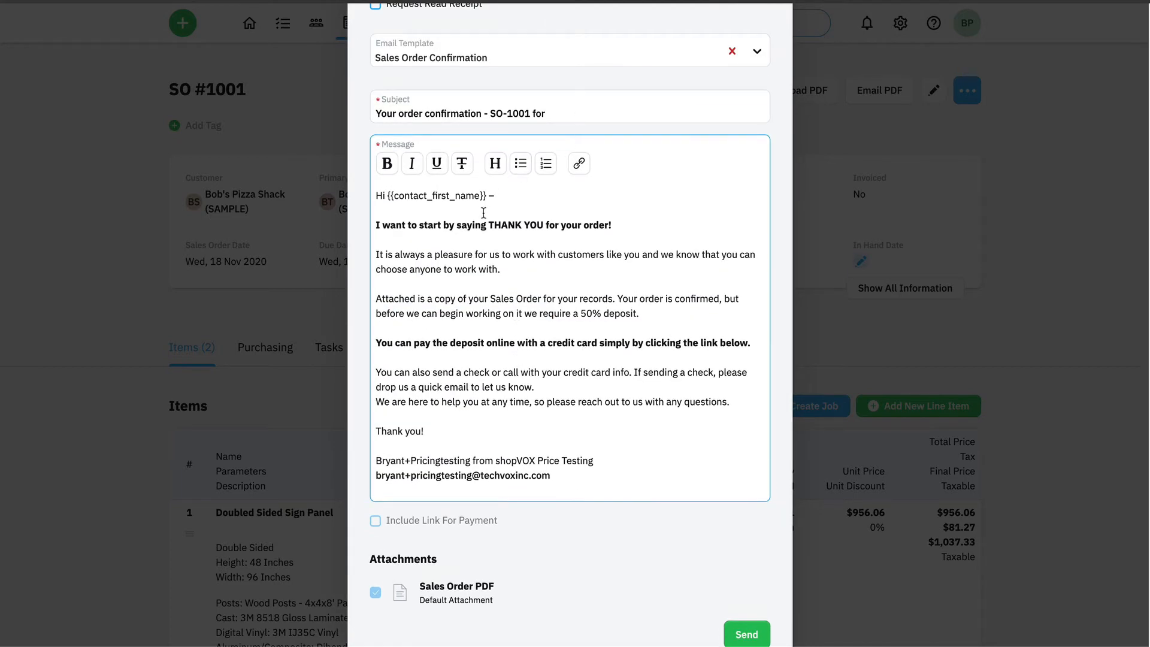
mouse_move(558, 441)
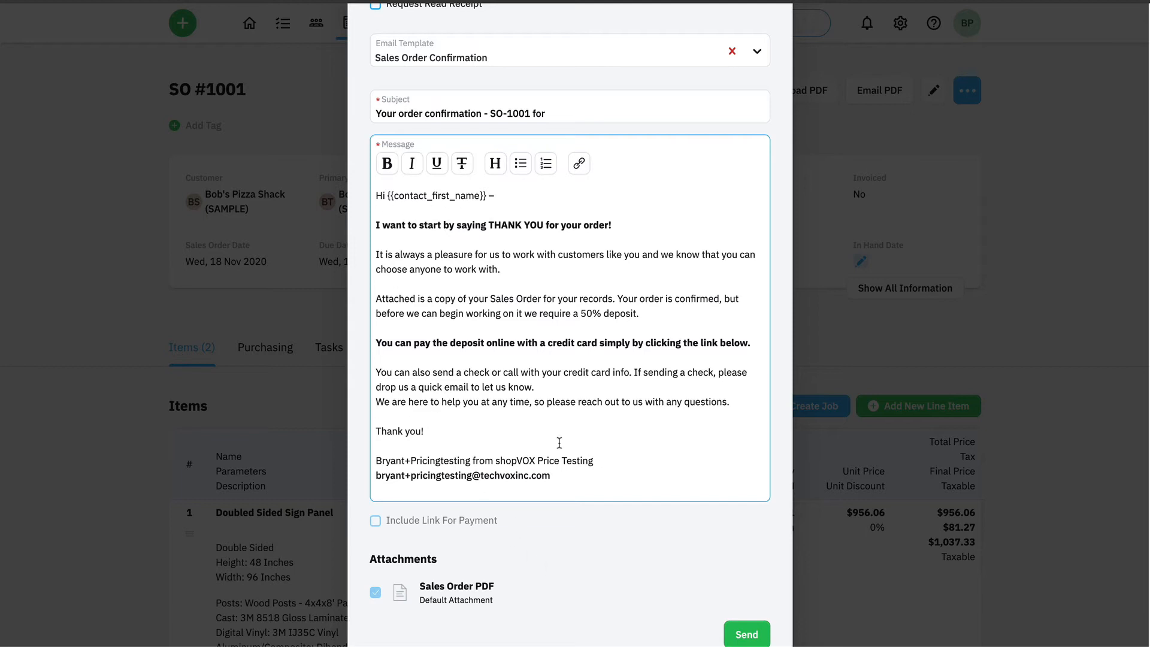
click(746, 633)
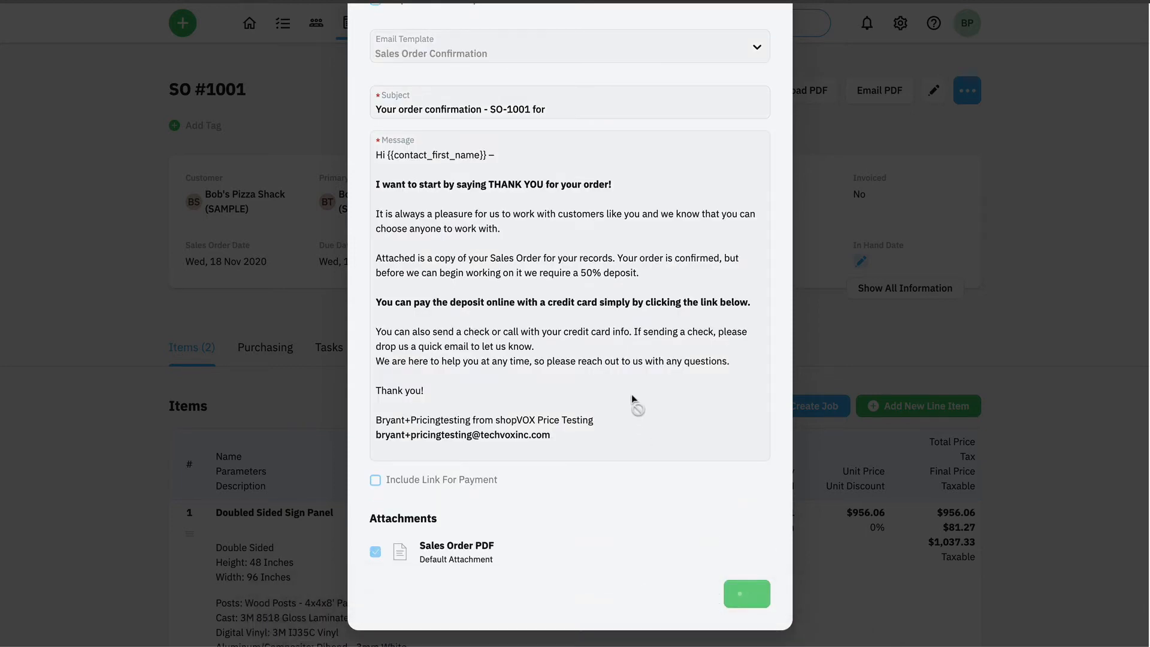
mouse_move(487, 553)
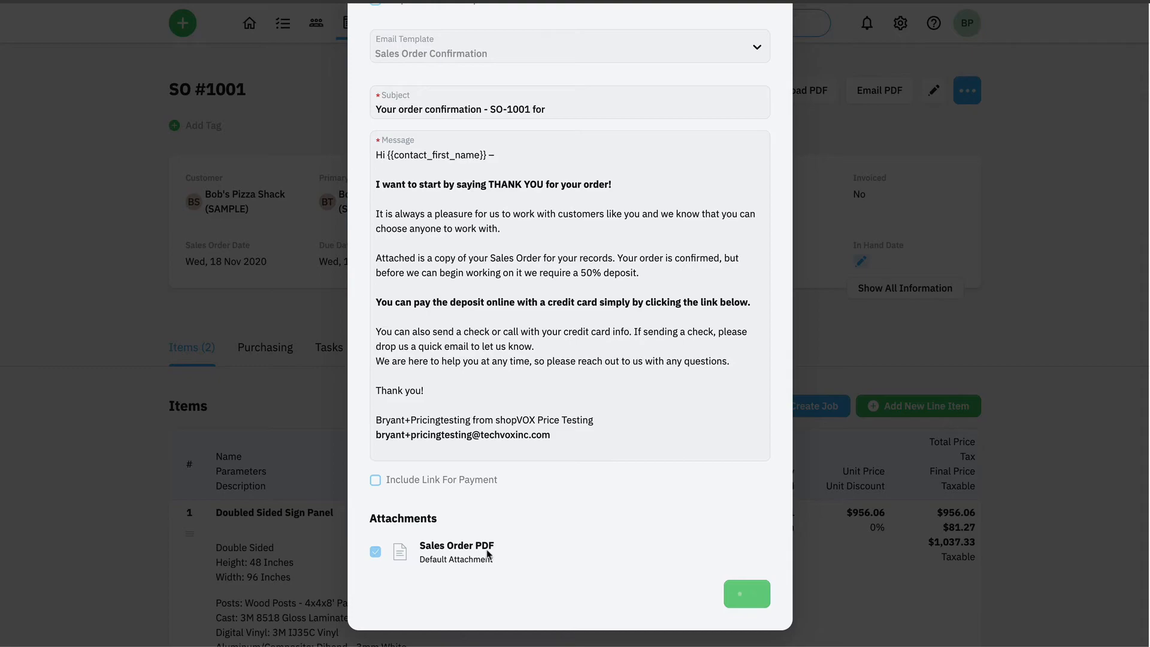
mouse_move(469, 562)
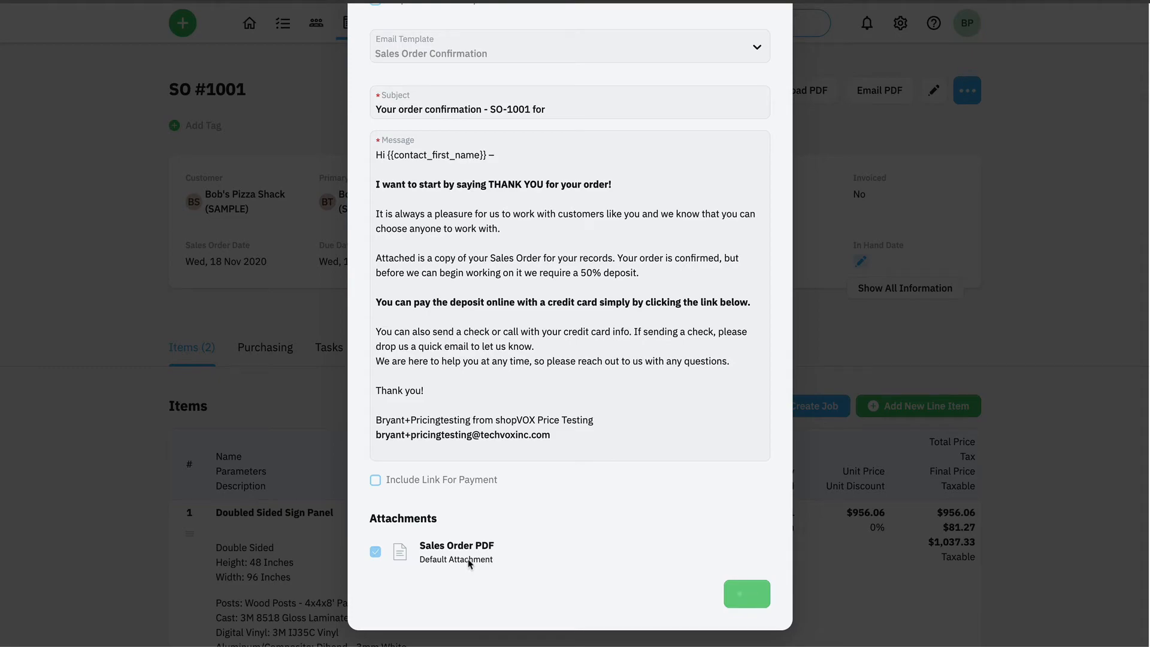
click(746, 592)
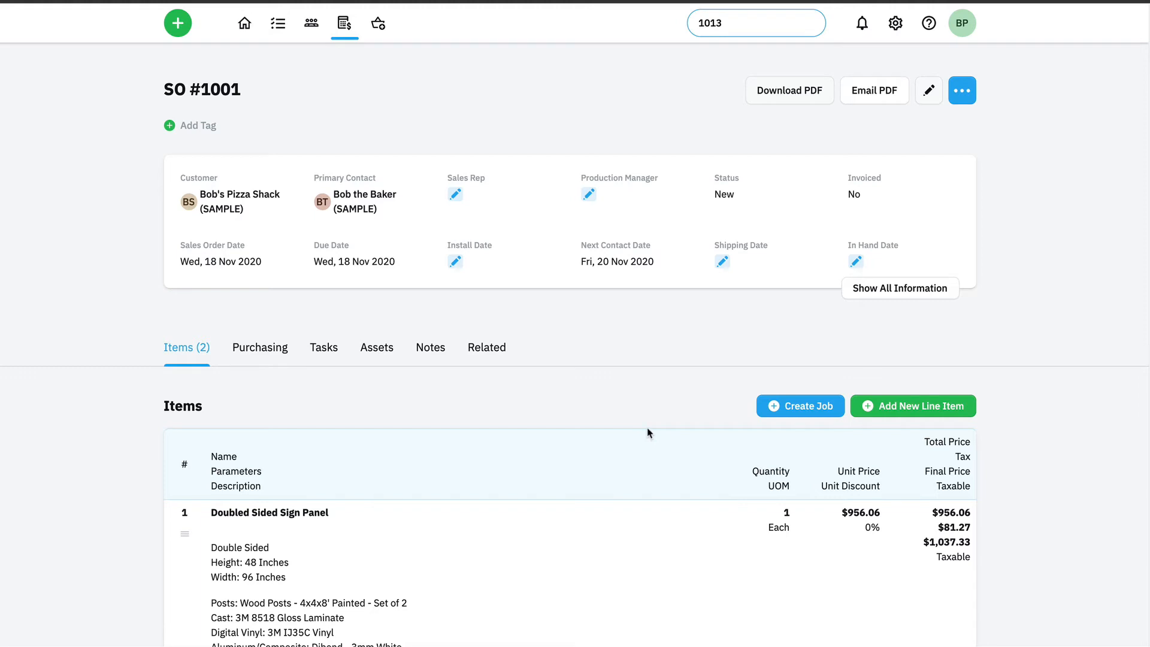
mouse_move(647, 434)
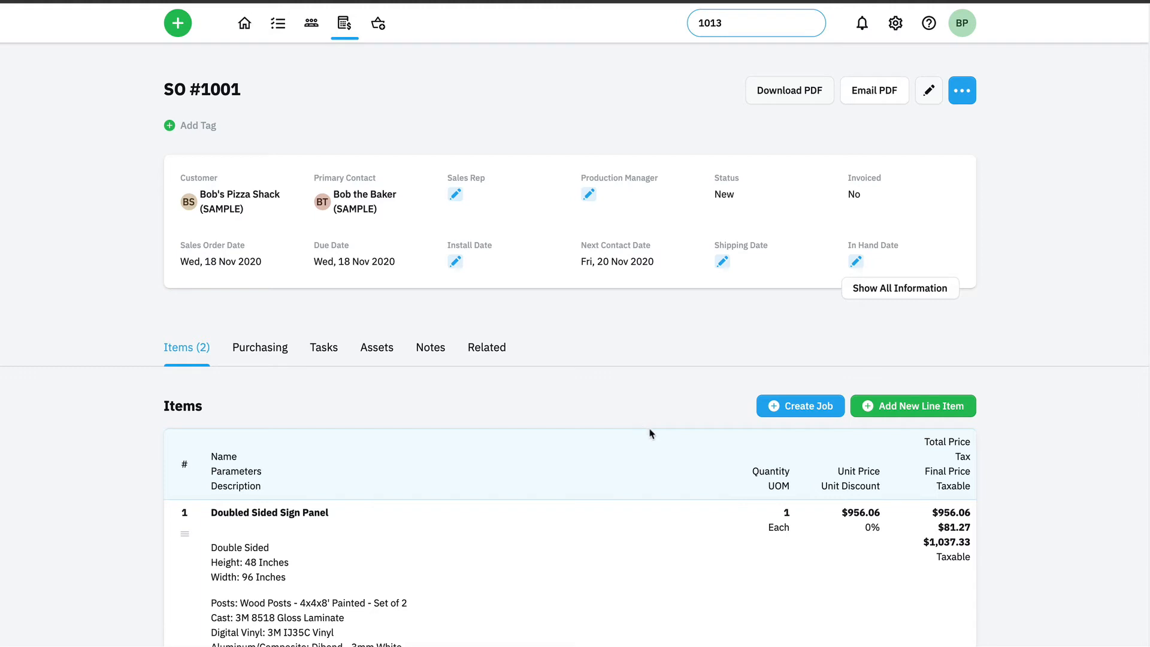
mouse_move(642, 431)
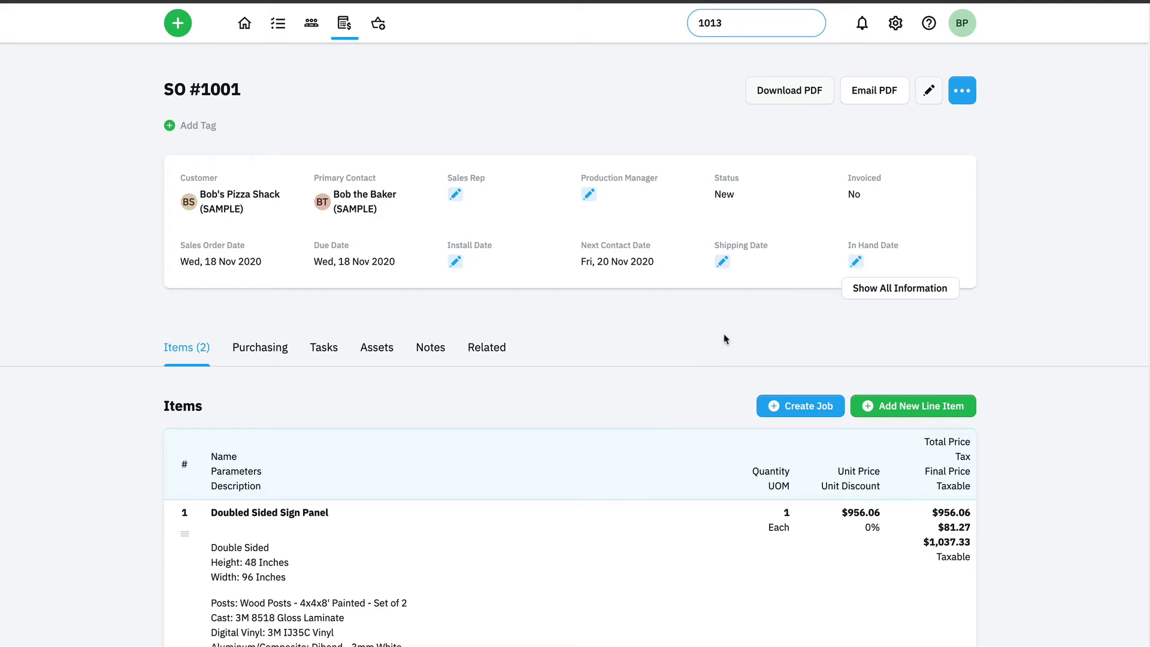
mouse_move(674, 374)
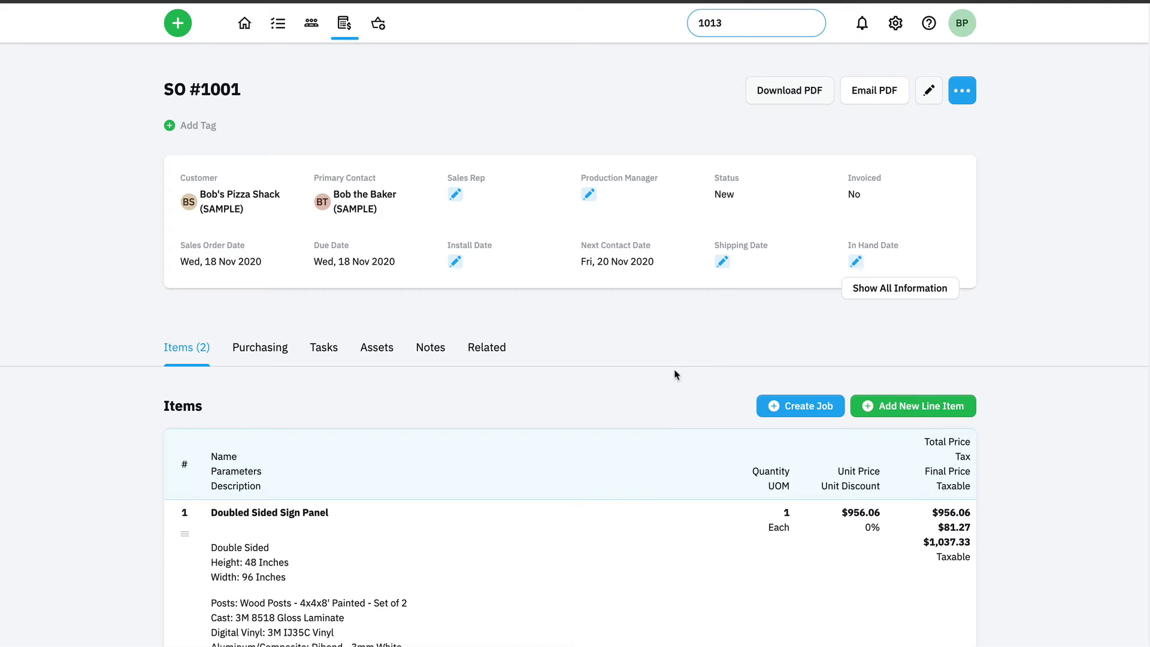
mouse_move(667, 371)
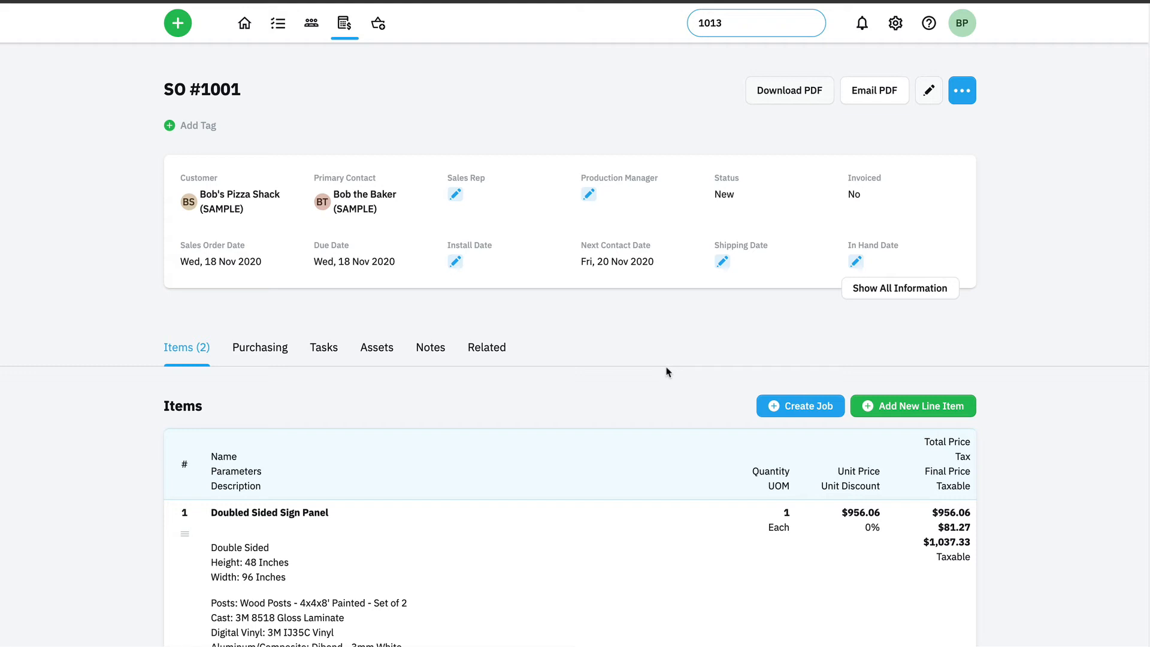
mouse_move(797, 376)
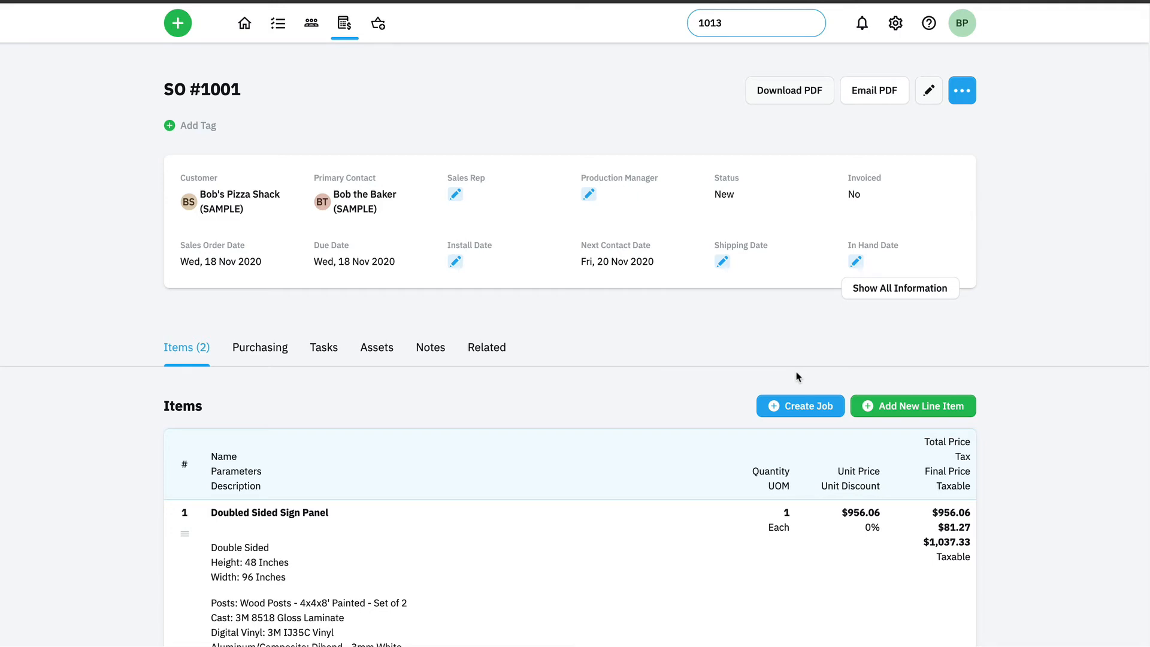
mouse_move(685, 475)
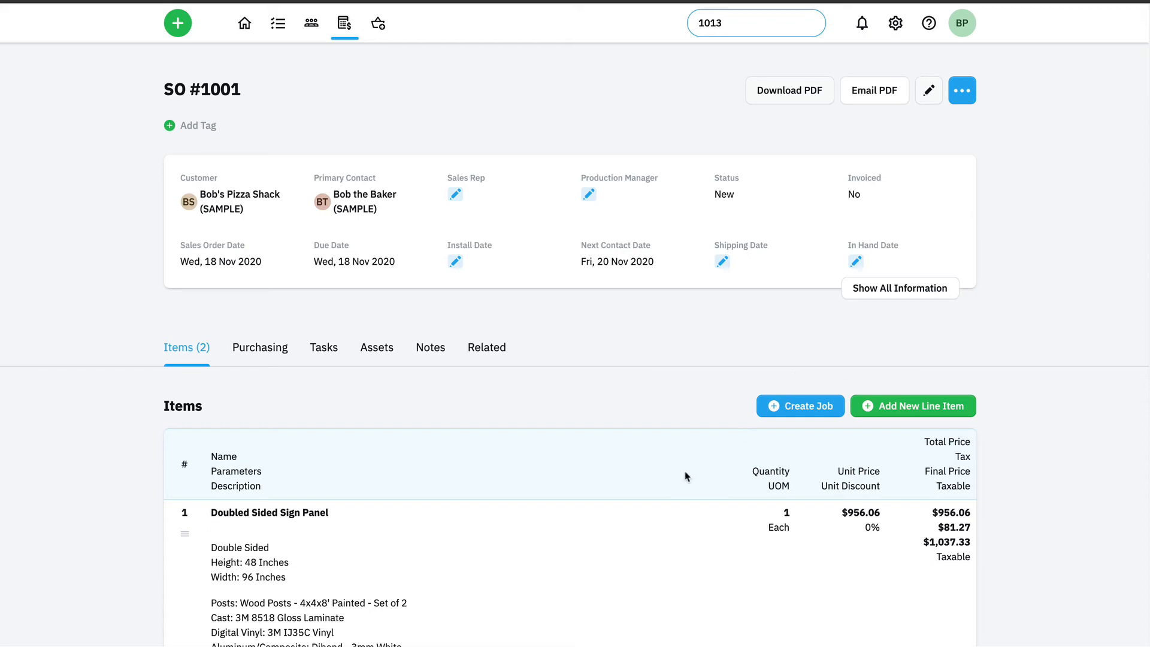
scroll(down, 3)
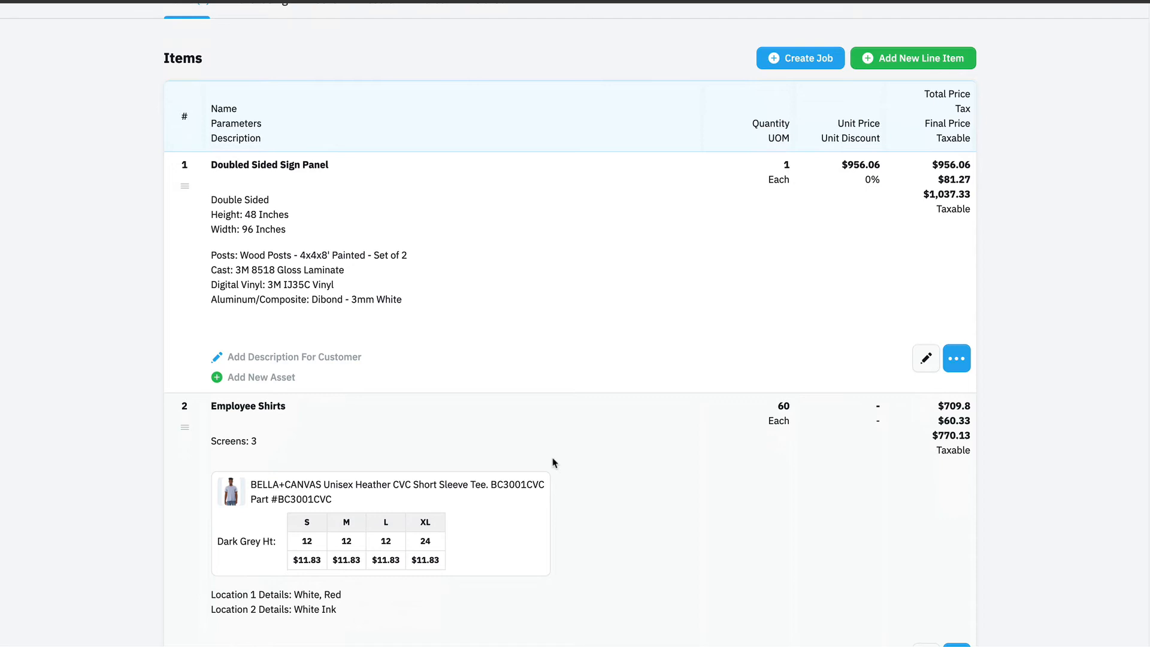
mouse_move(409, 445)
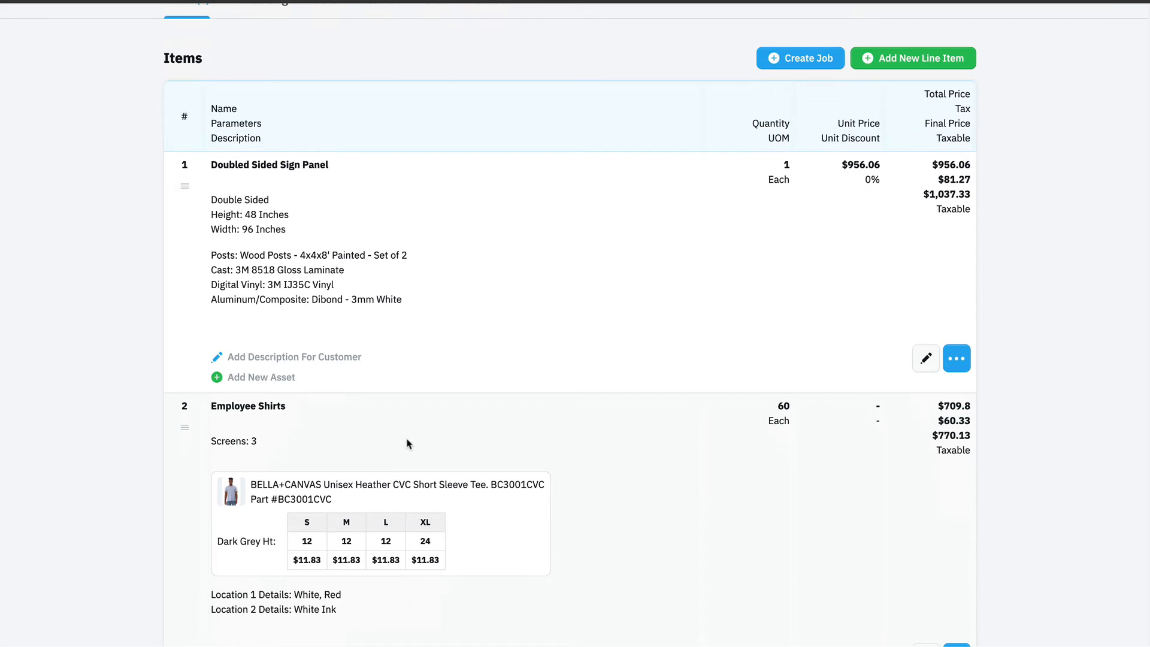
mouse_move(810, 43)
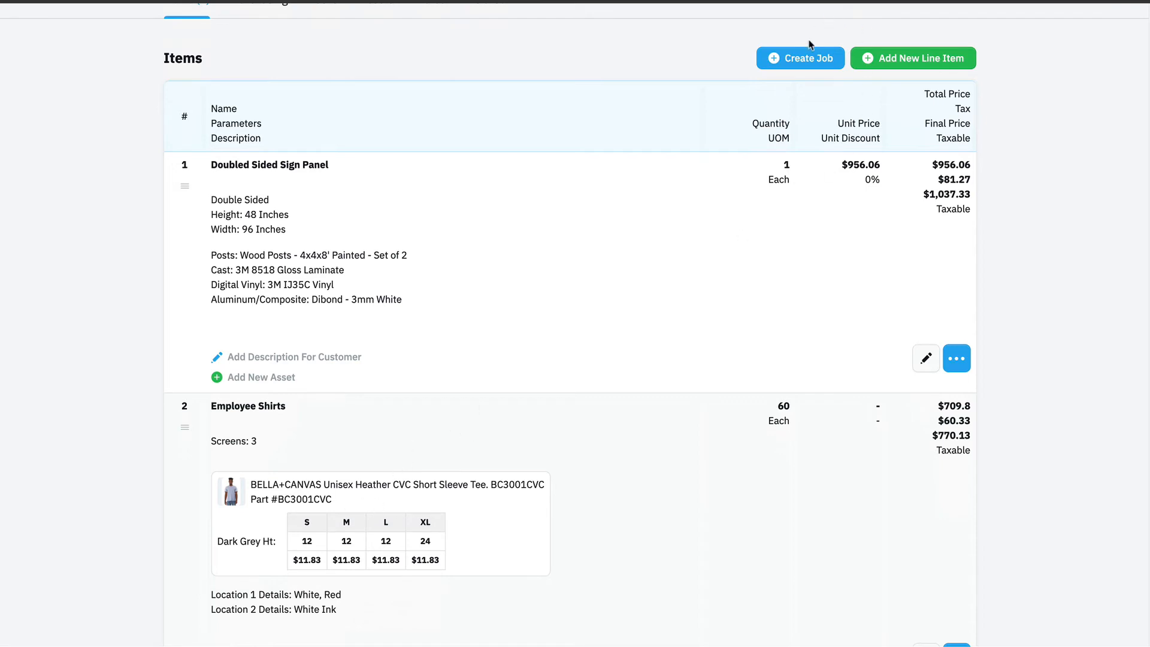
- Start Create Job for Each Line Item with both Doubled Sided Sign Panel and Employee Shirts selected
click(798, 58)
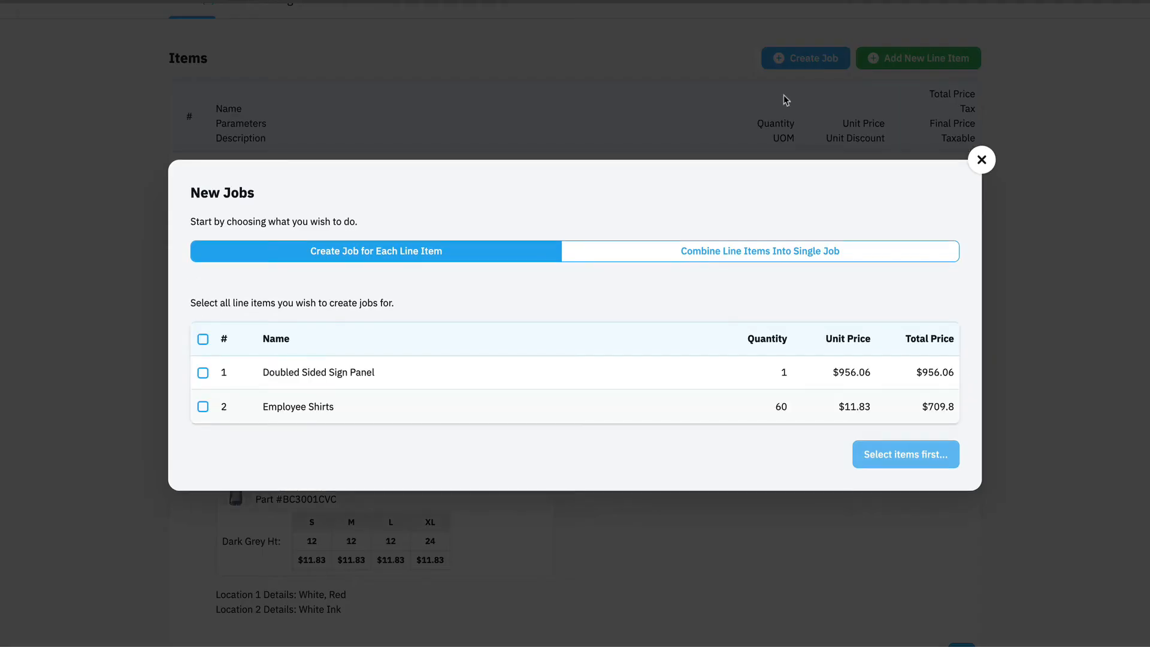
mouse_move(737, 123)
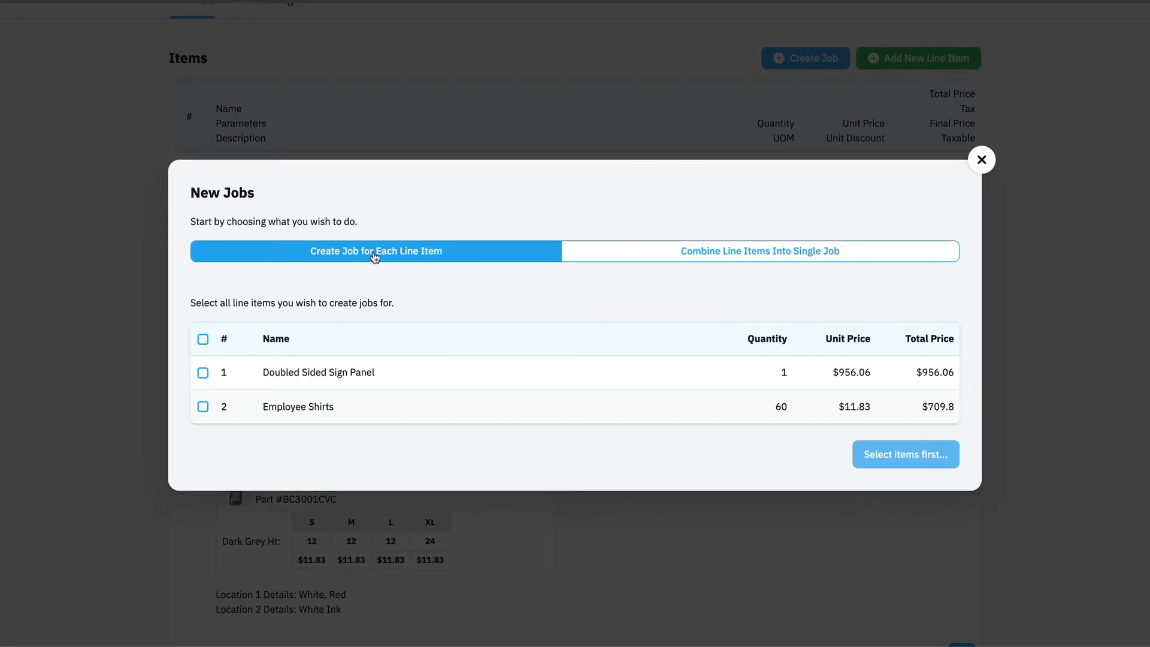
click(204, 339)
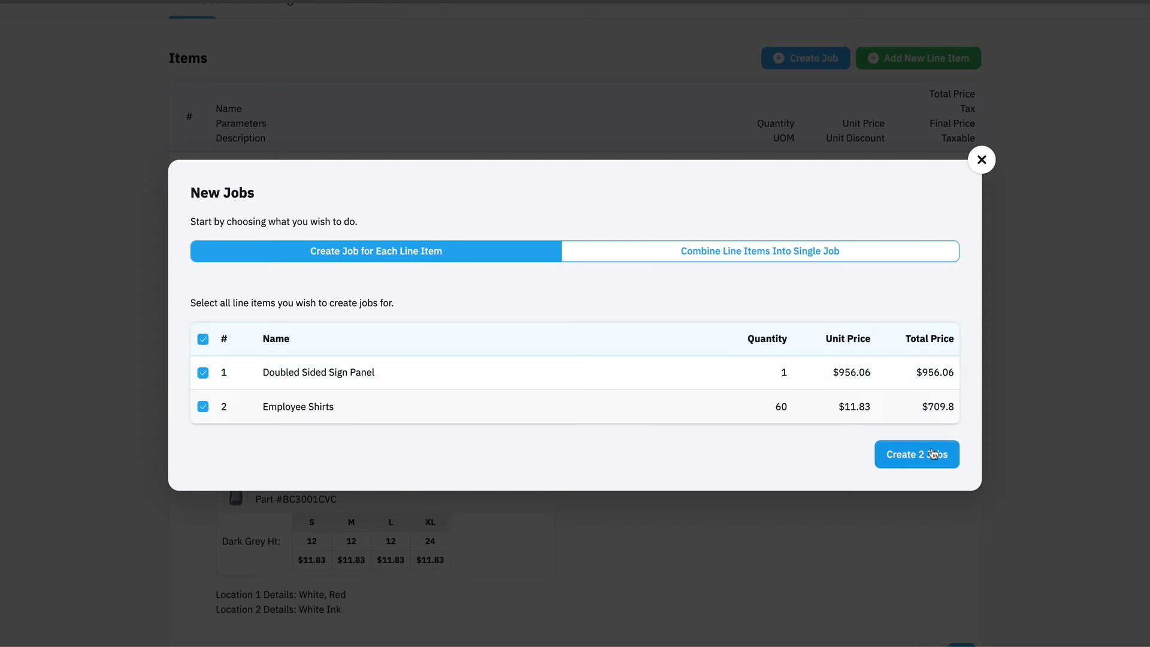
- Create the 2 jobs and set their shared Status to Design with Priority 1
click(916, 454)
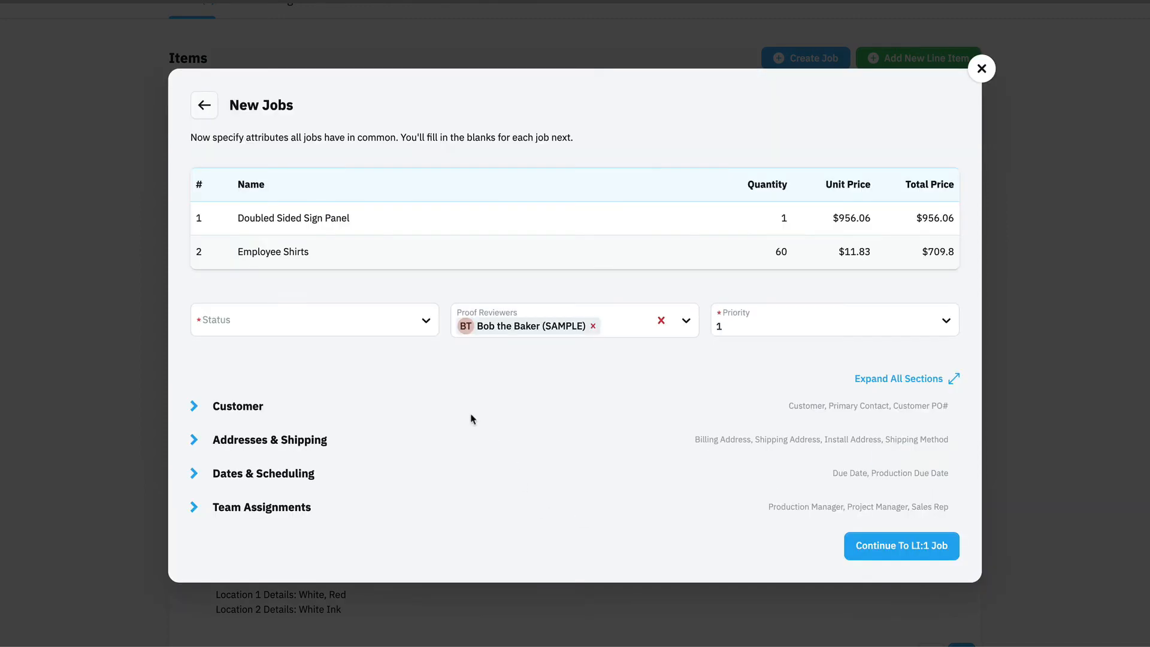
click(314, 318)
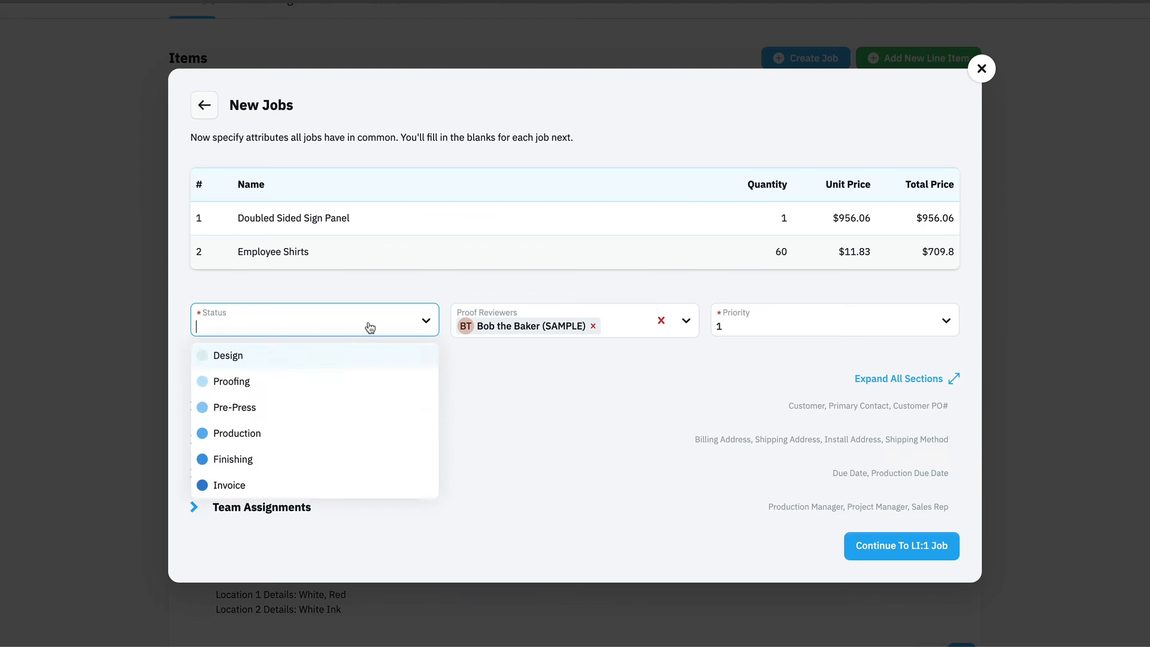
click(228, 354)
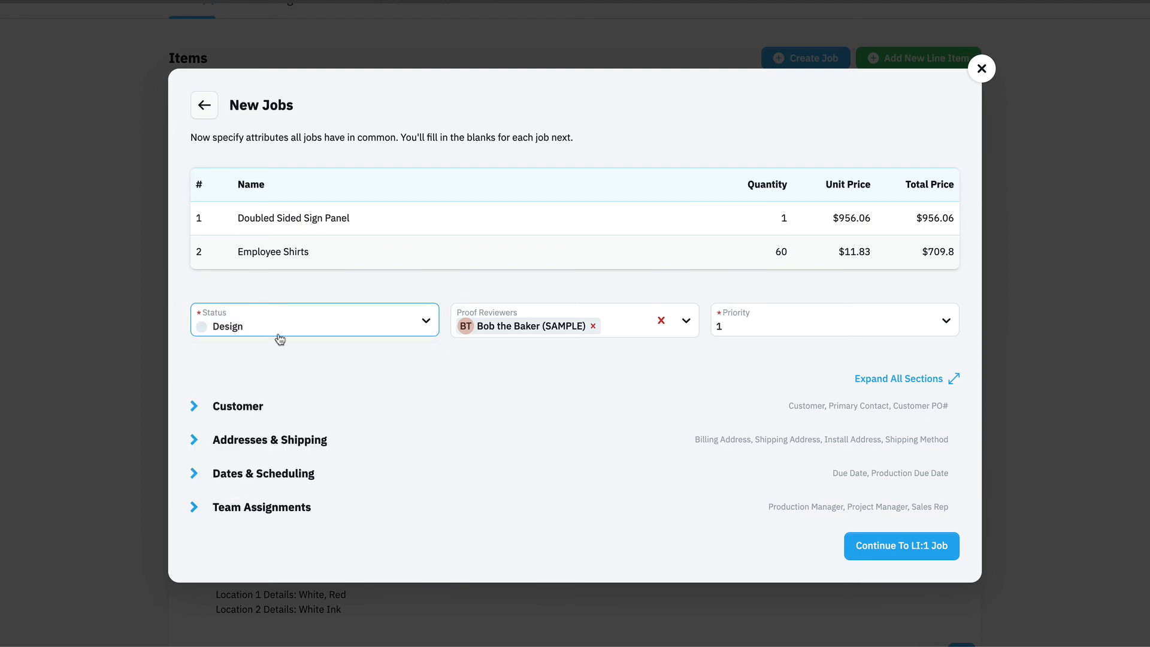
click(313, 320)
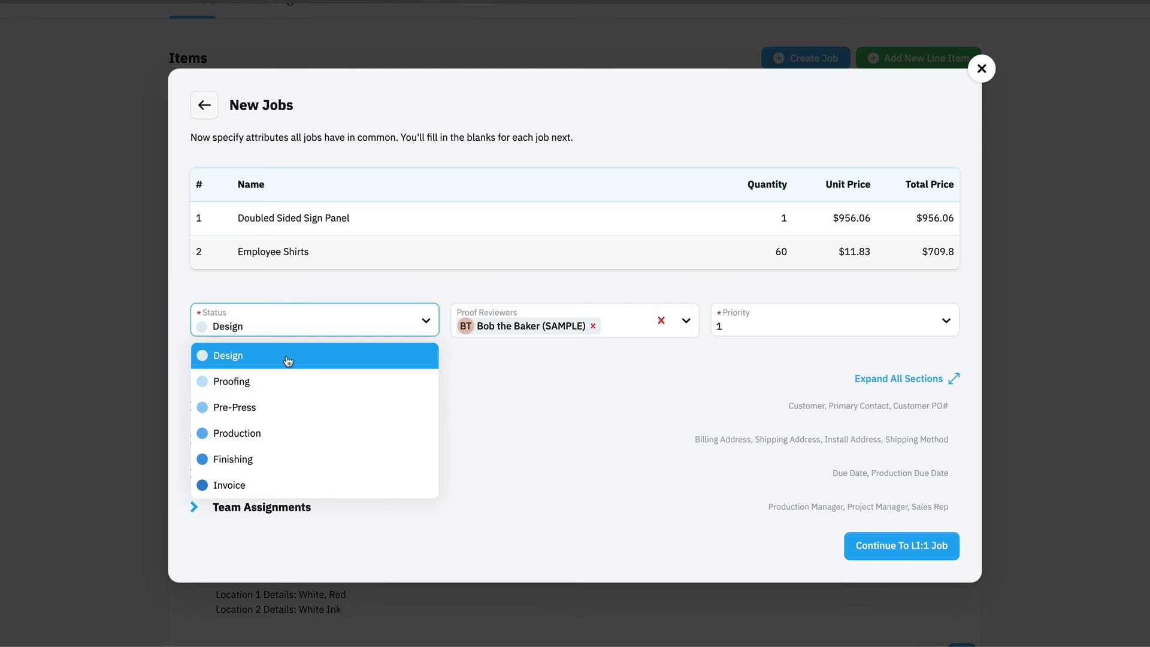
mouse_move(287, 361)
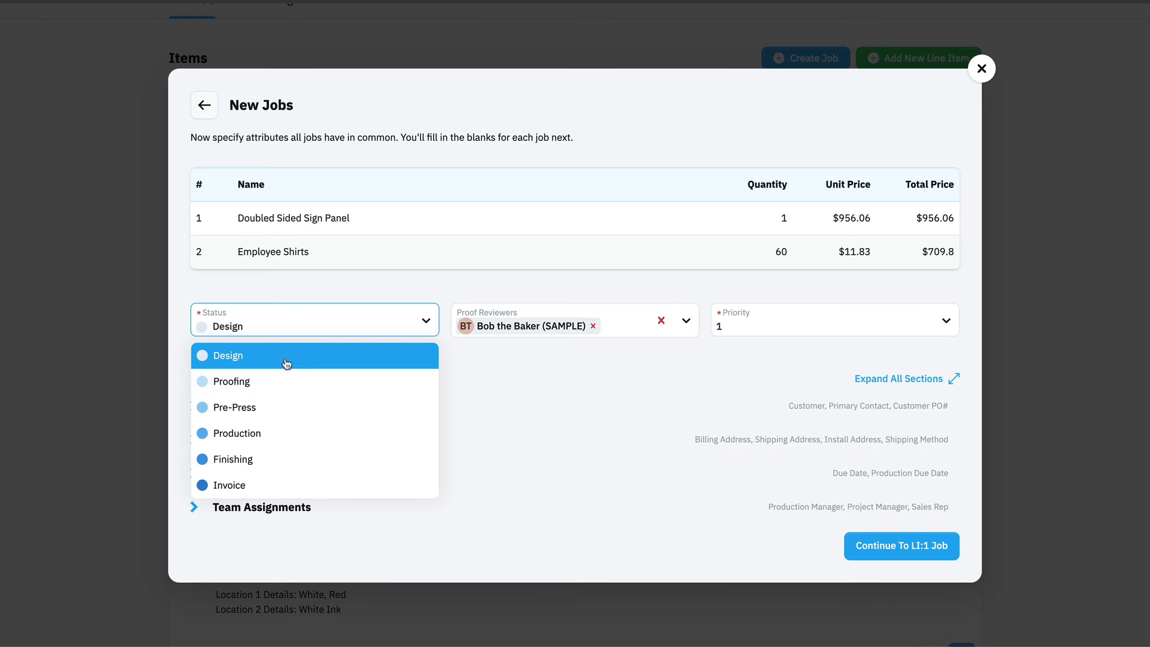
mouse_move(284, 385)
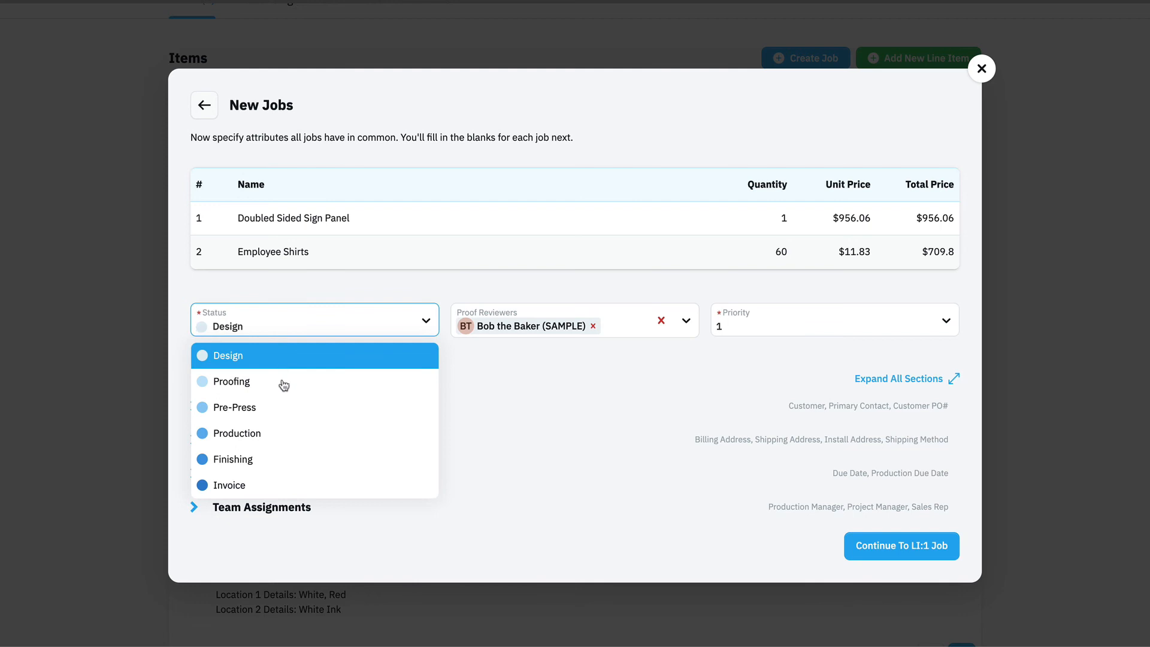
mouse_move(315, 359)
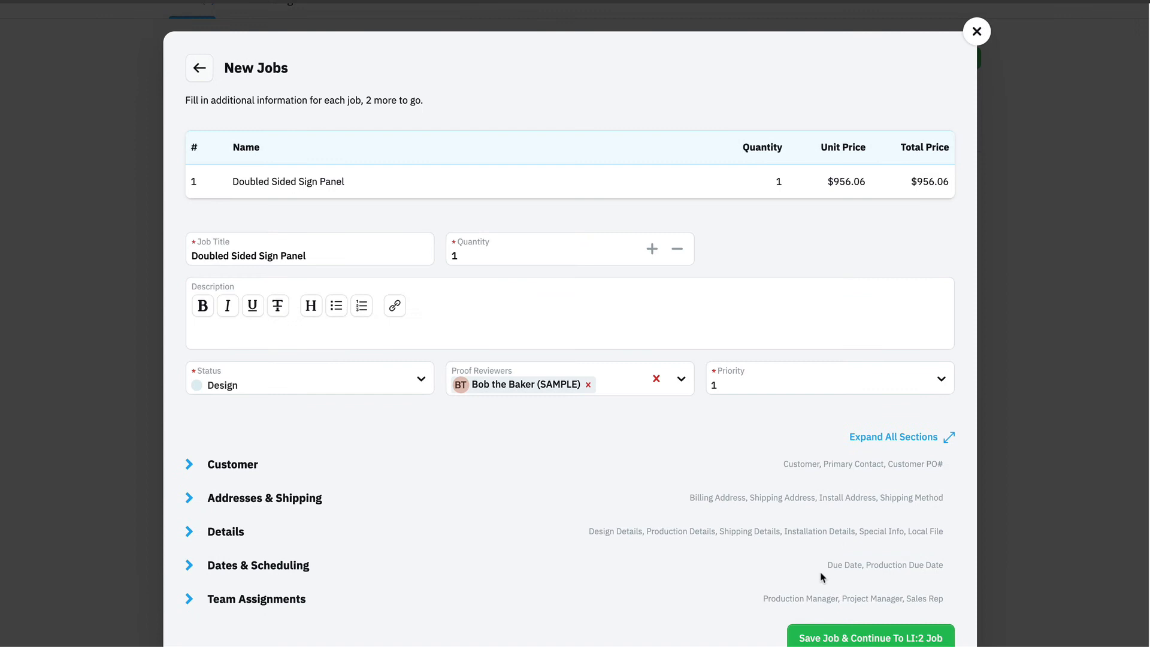
- Save the sign panel job, then the Employee Shirts job, so both line items show Job In Progress (Design)
click(869, 635)
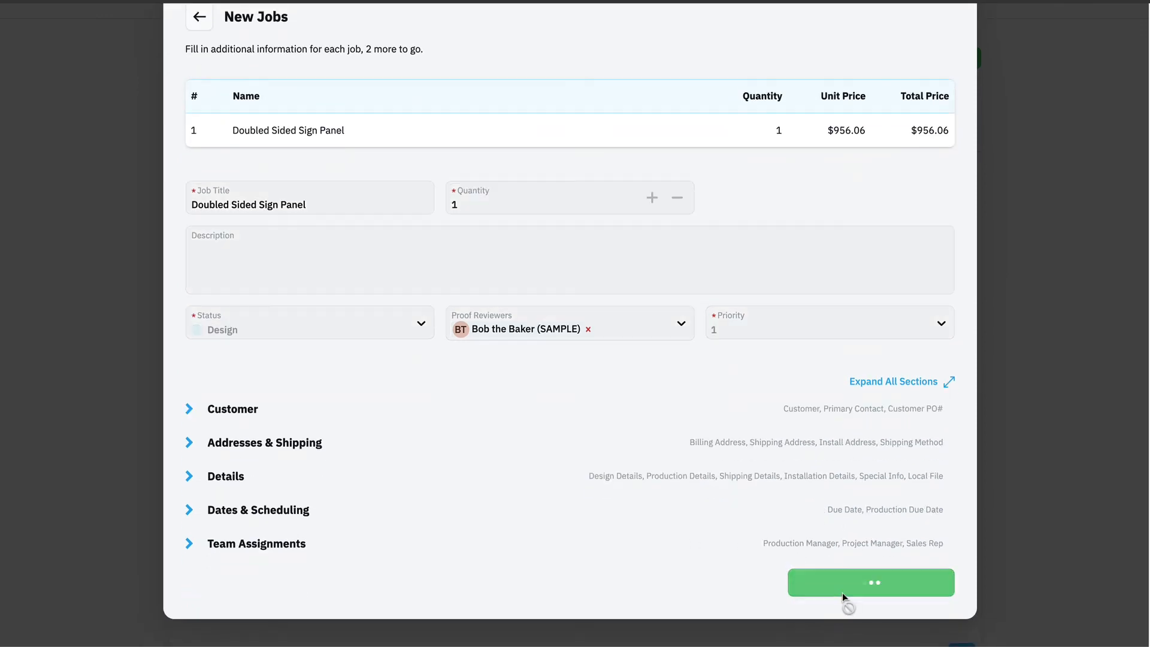
click(871, 582)
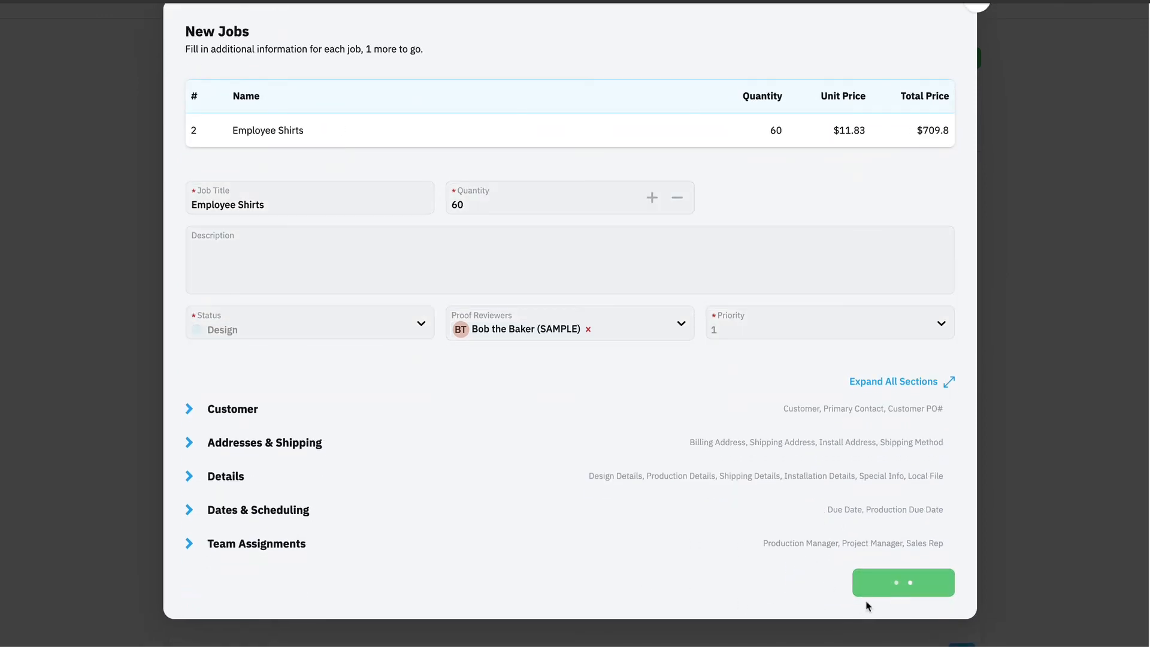
click(902, 582)
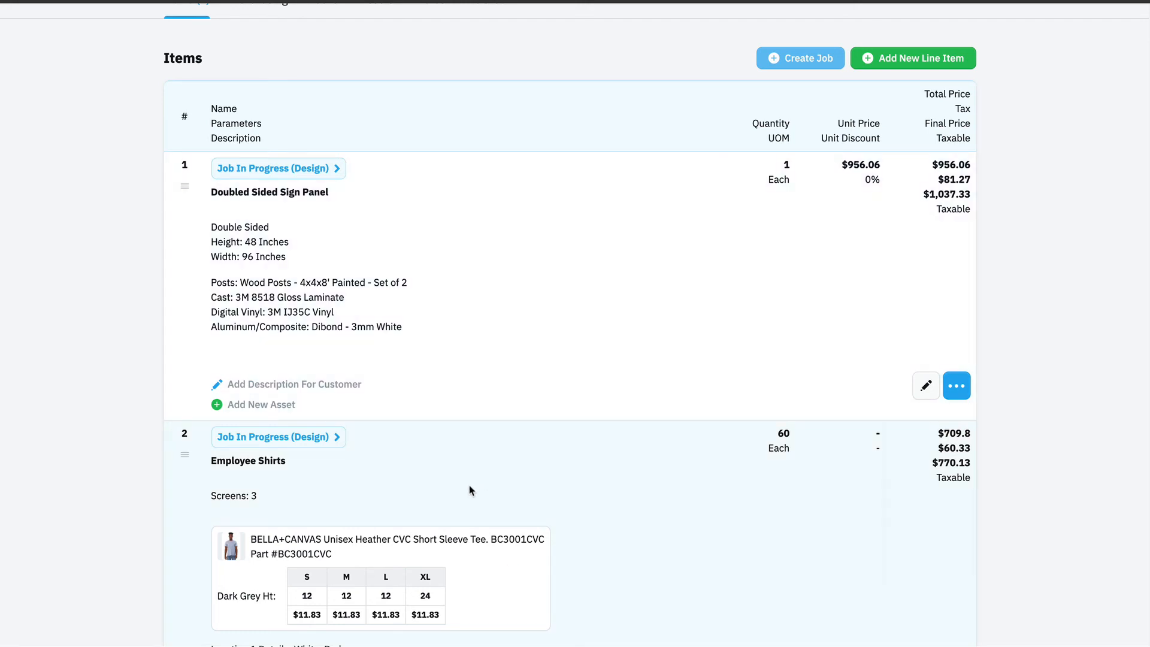
mouse_move(537, 451)
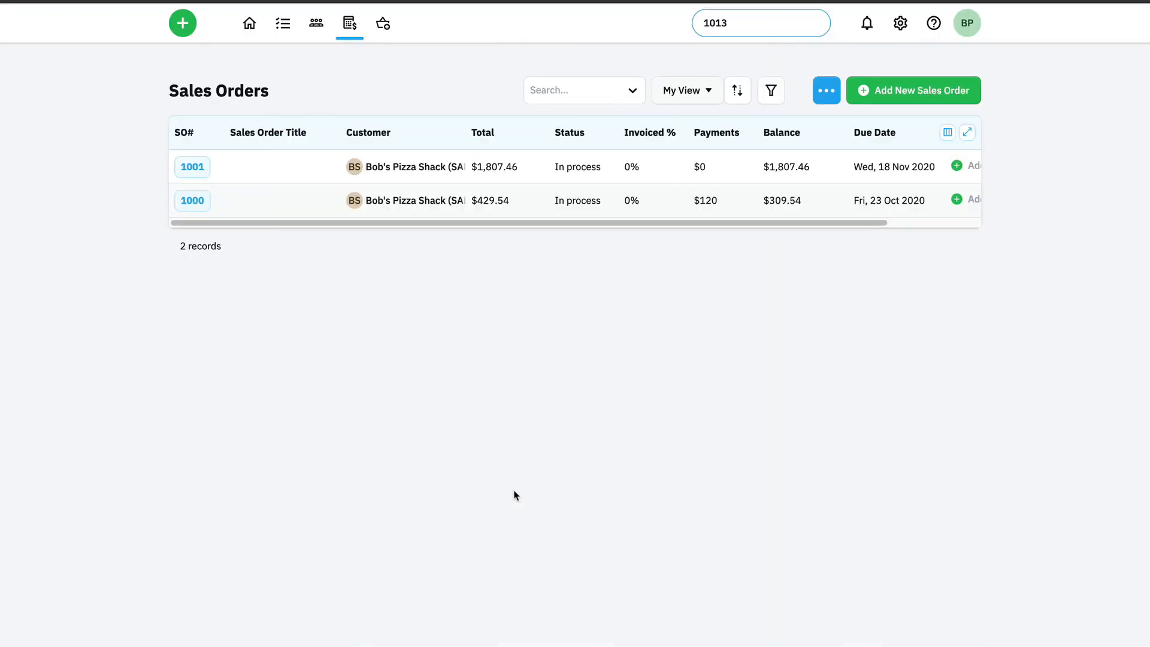
mouse_move(226, 31)
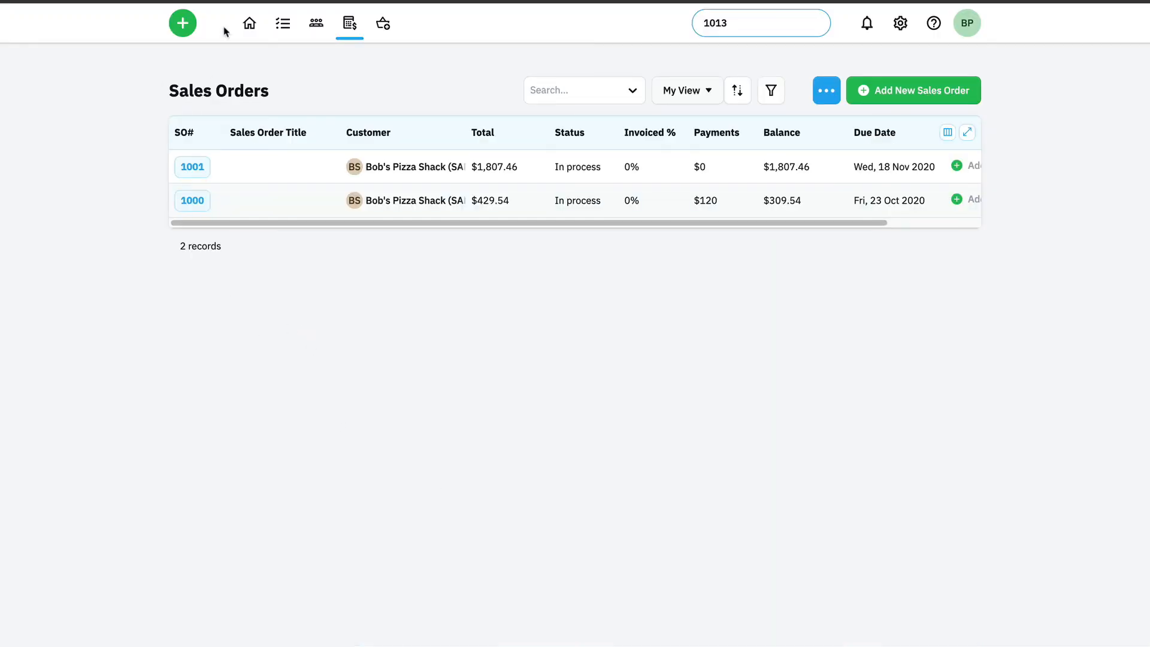
mouse_move(283, 23)
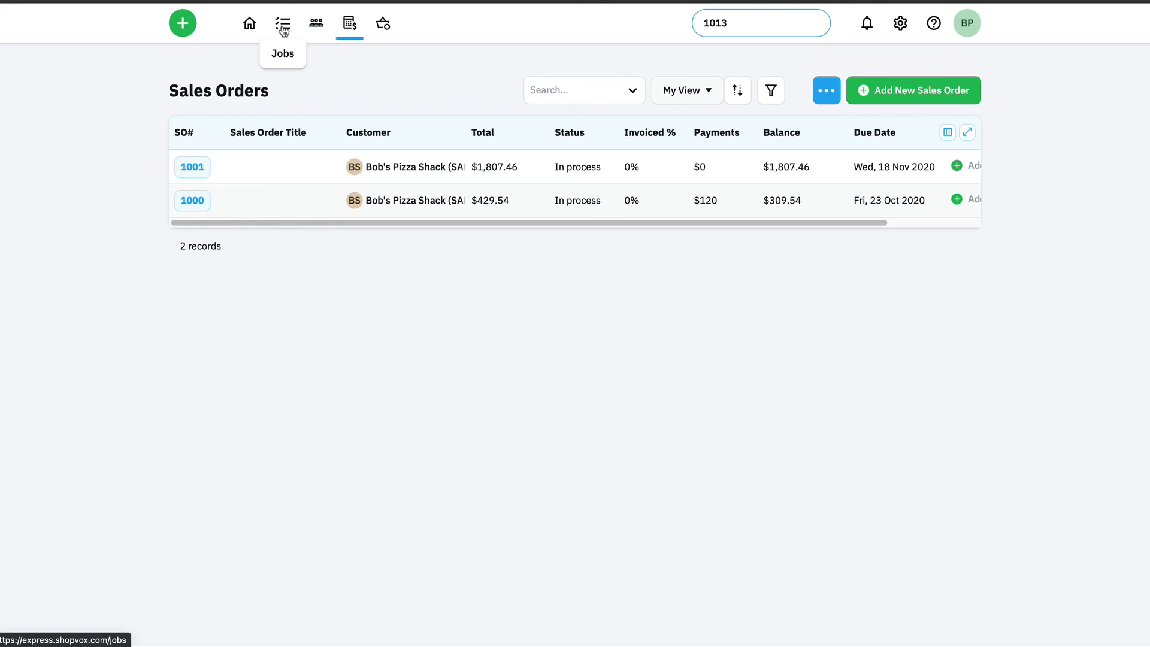
- Go to the Jobs board and view both SO #1001 jobs in the Design column
click(283, 22)
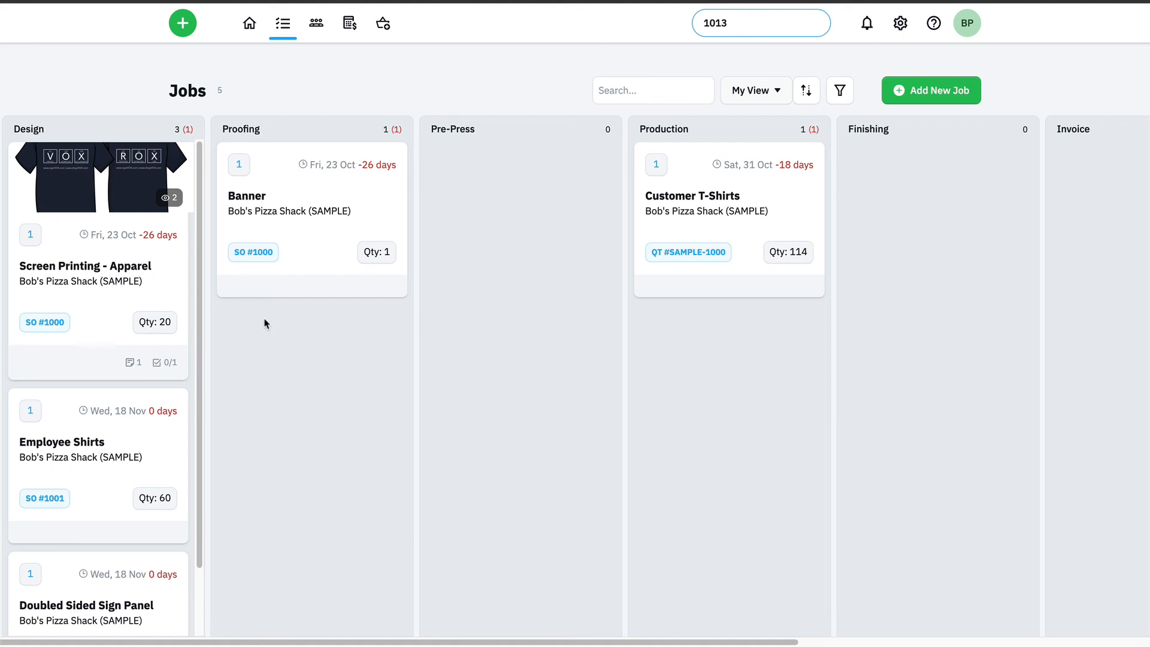
scroll(down, 3)
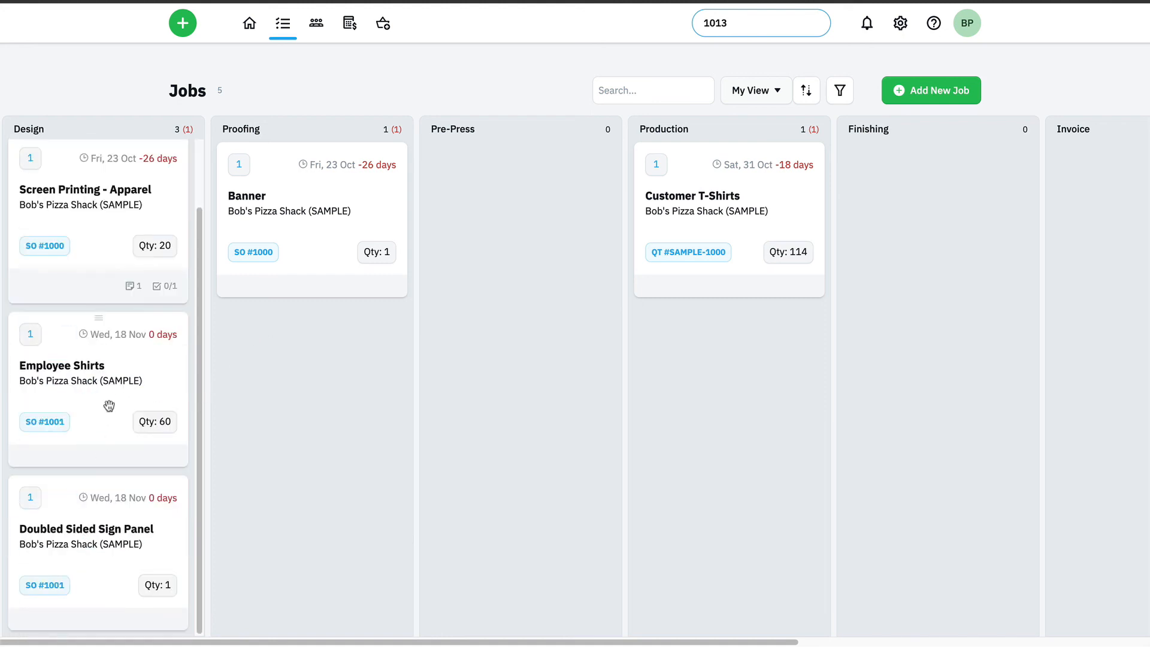
mouse_move(80, 380)
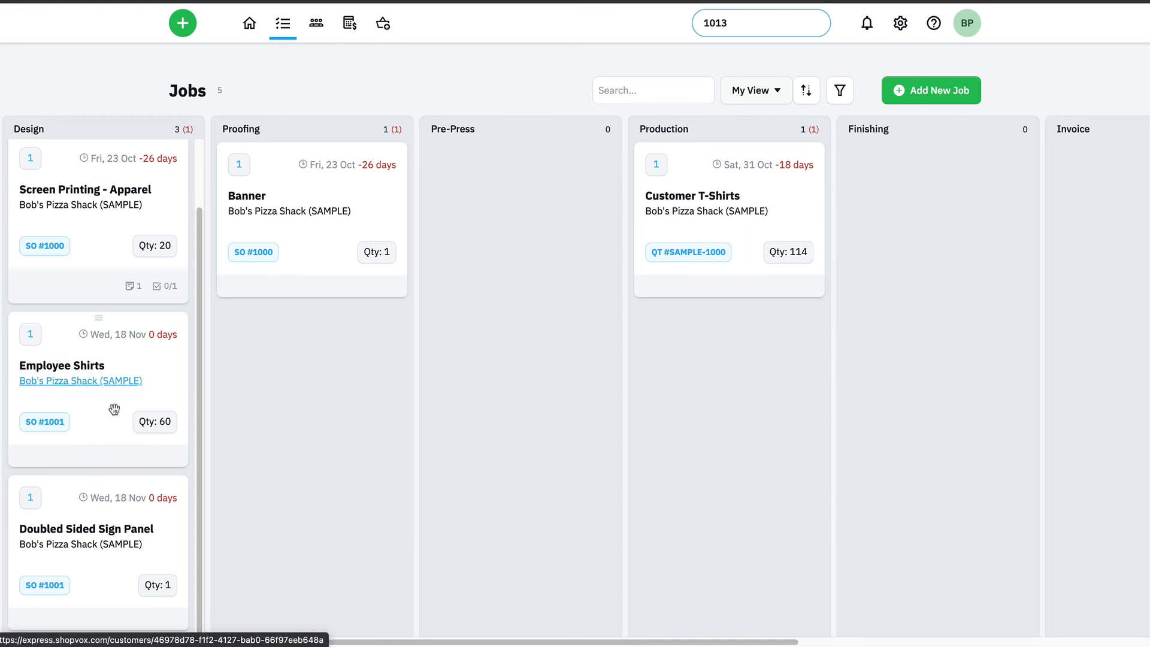